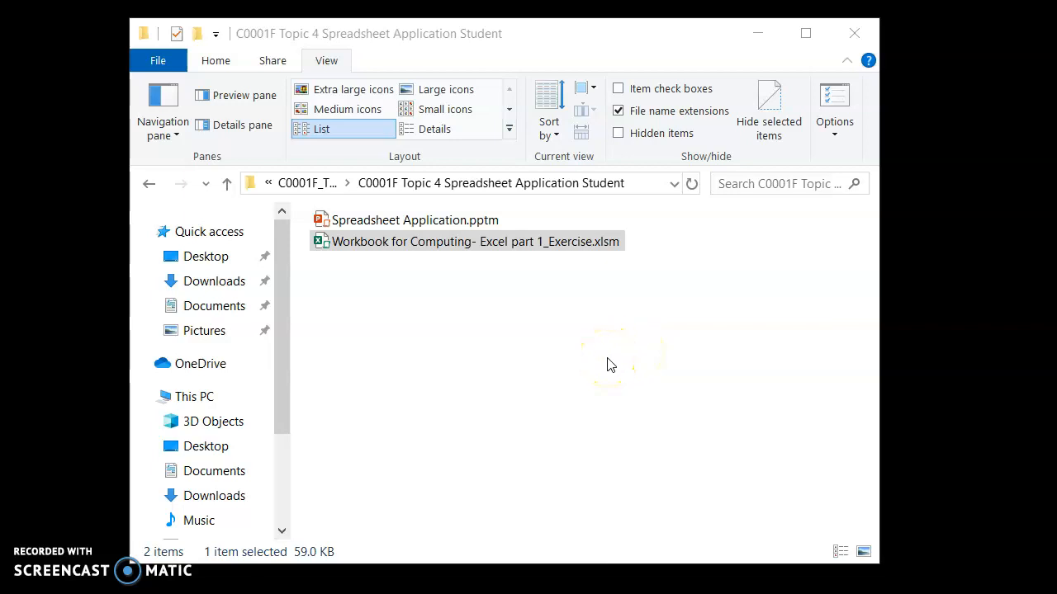
# Review the macro-enabled workbook's sheets (Drag & Fill, Maths Operators, Table Function, Advanced Exercises) and close it
pyautogui.click(520, 301)
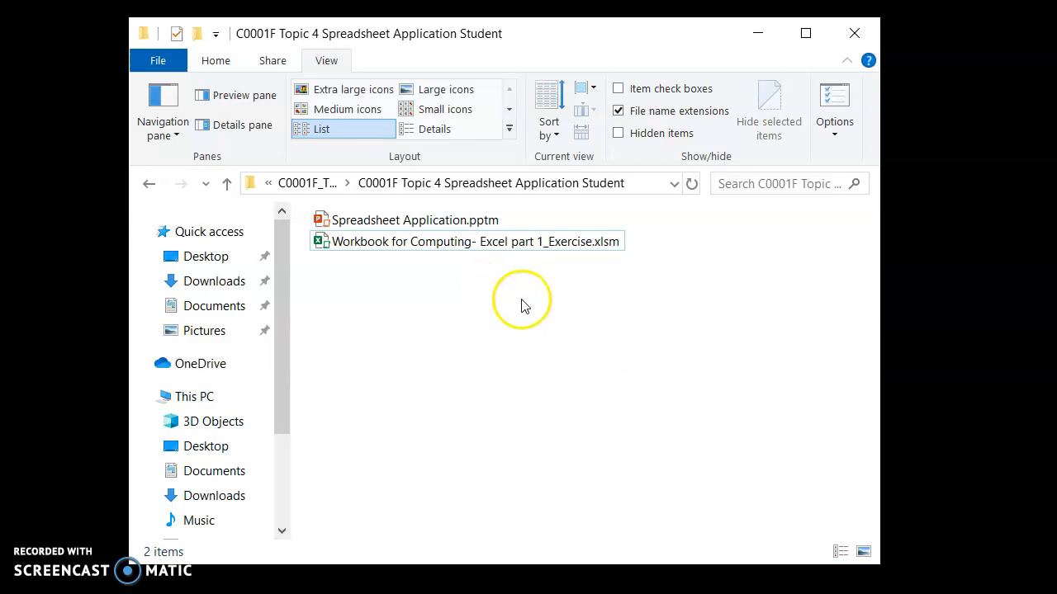
pyautogui.moveTo(423, 307)
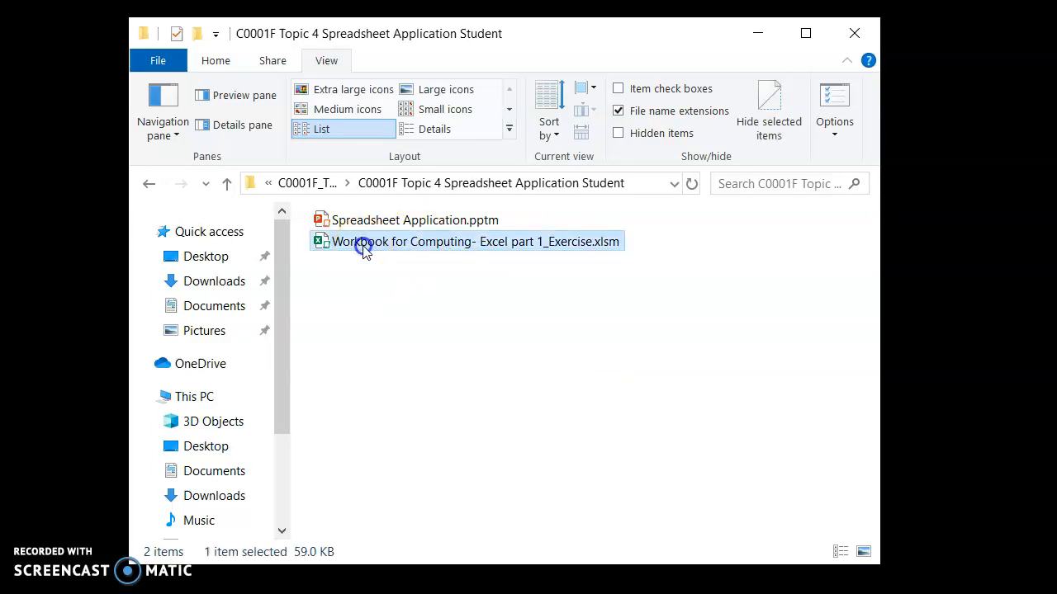
pyautogui.moveTo(437, 241)
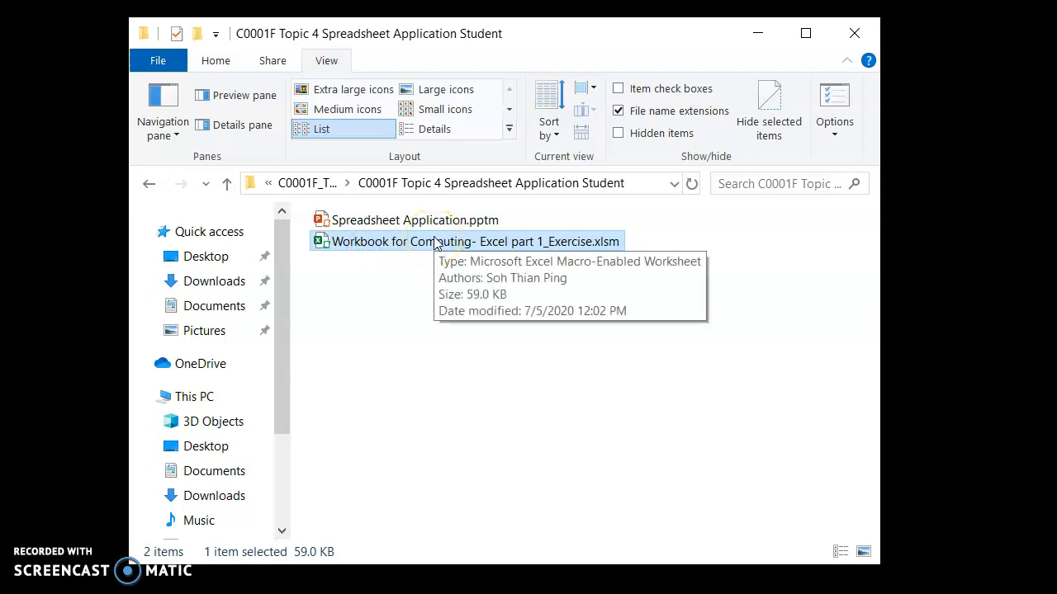
pyautogui.moveTo(395, 365)
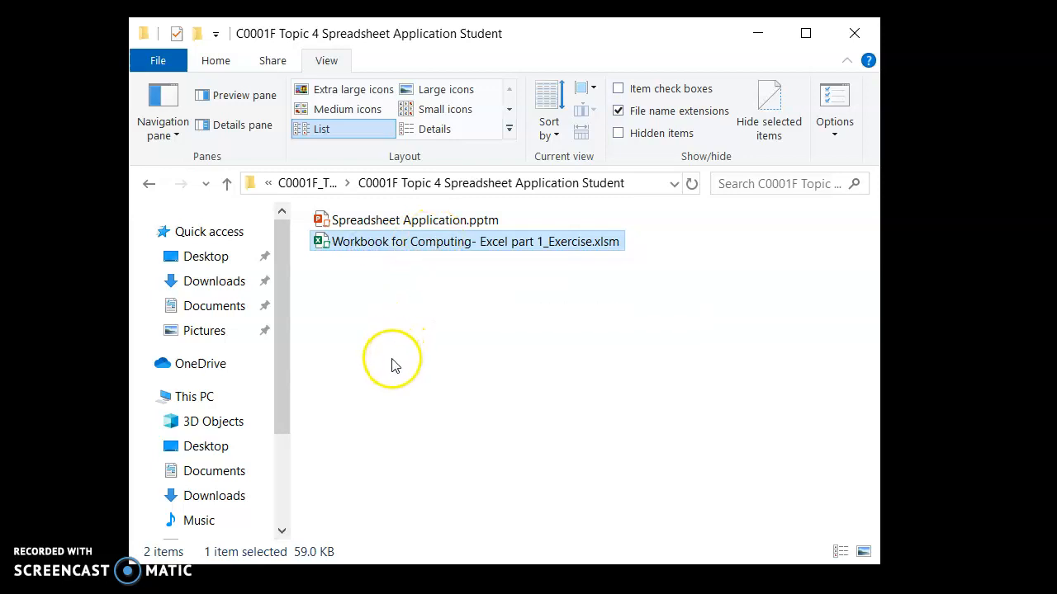
pyautogui.moveTo(427, 377)
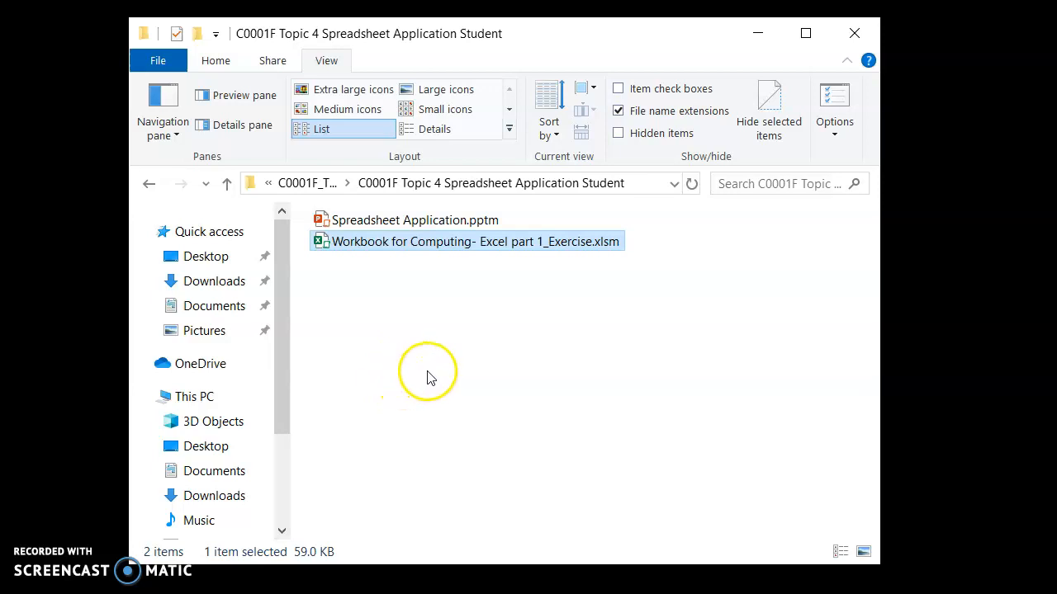
pyautogui.moveTo(430, 256)
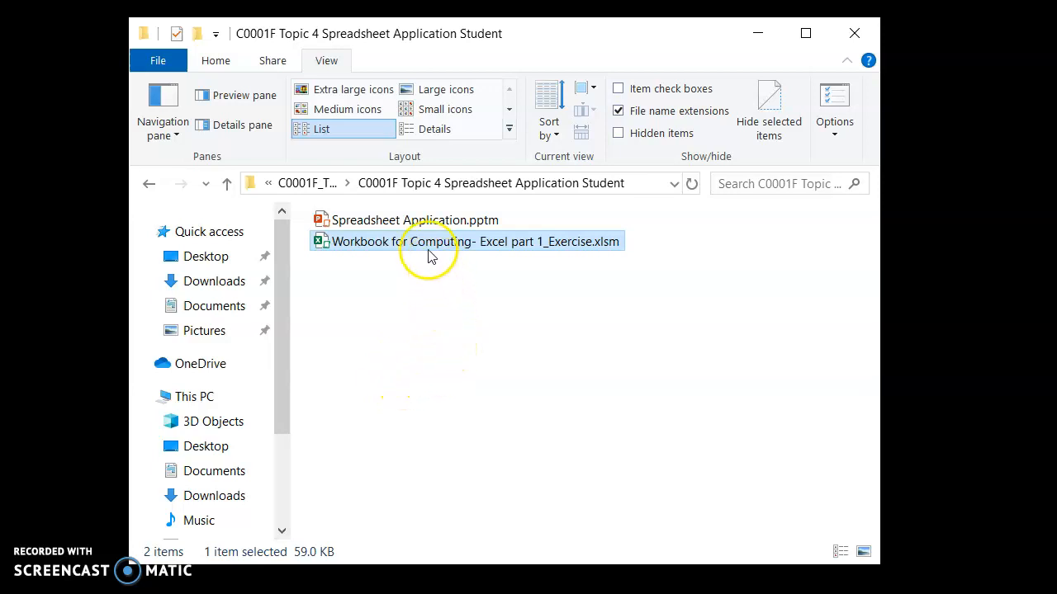
pyautogui.moveTo(350, 244)
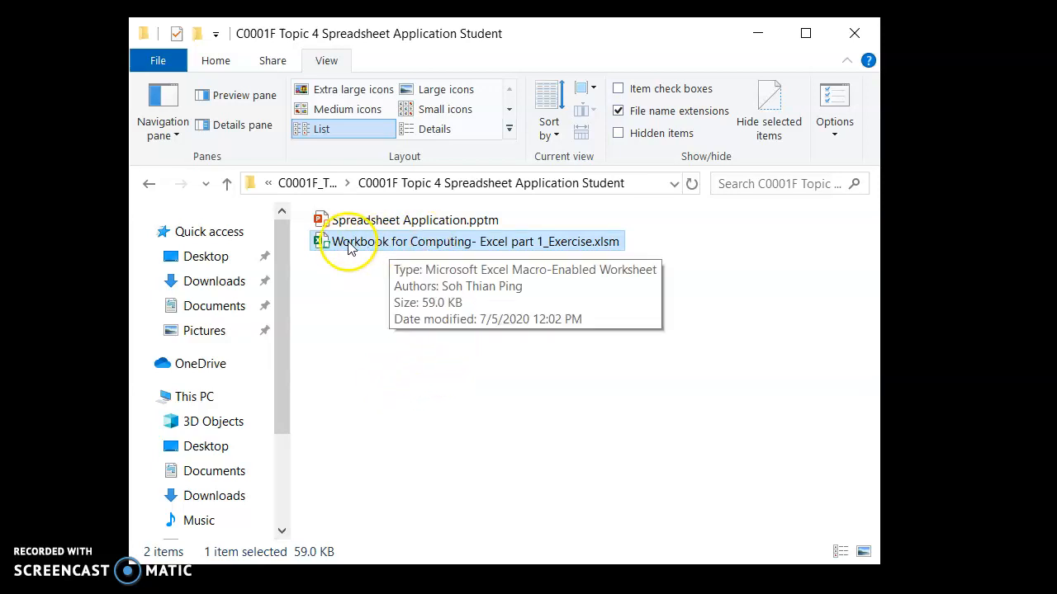
pyautogui.doubleClick(472, 241)
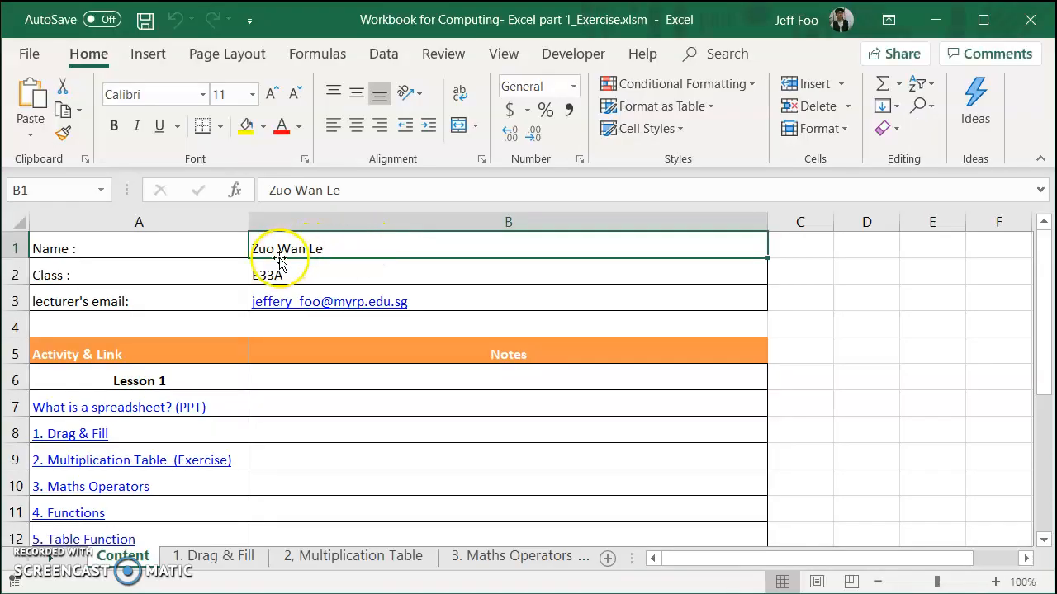
pyautogui.moveTo(294, 314)
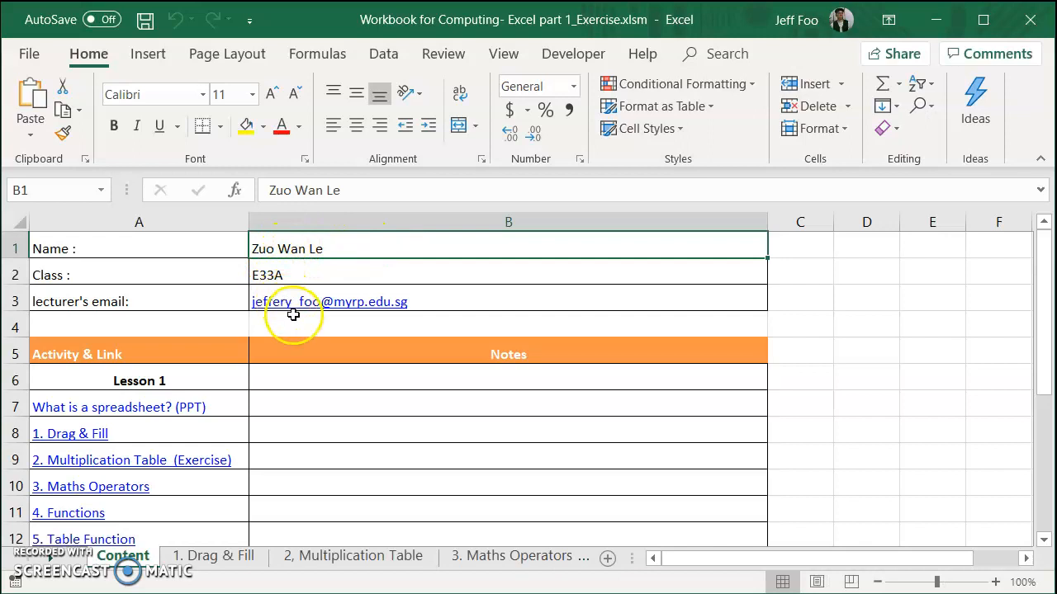
pyautogui.click(213, 555)
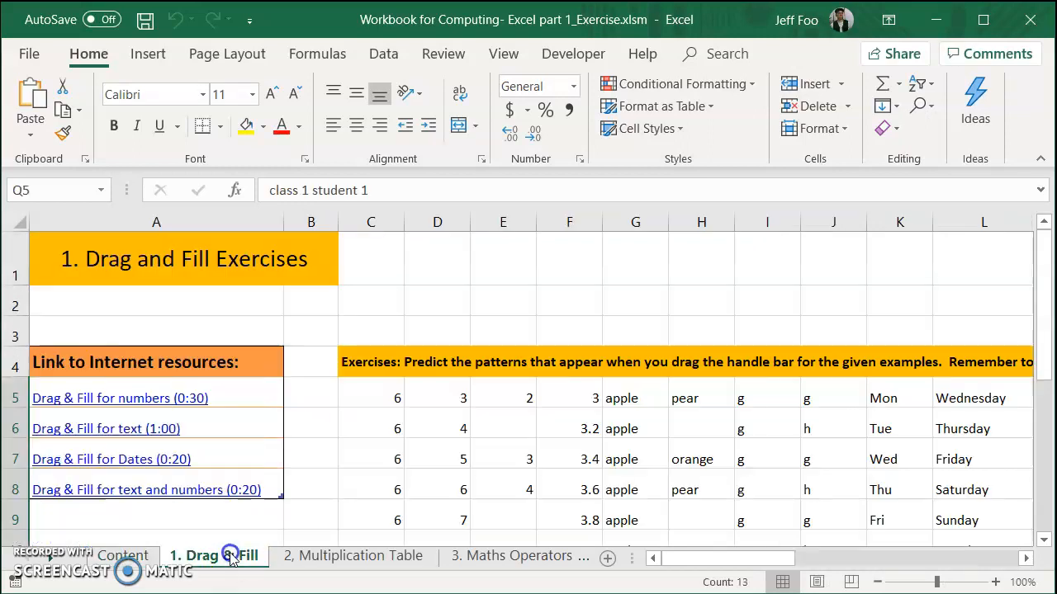
pyautogui.click(436, 555)
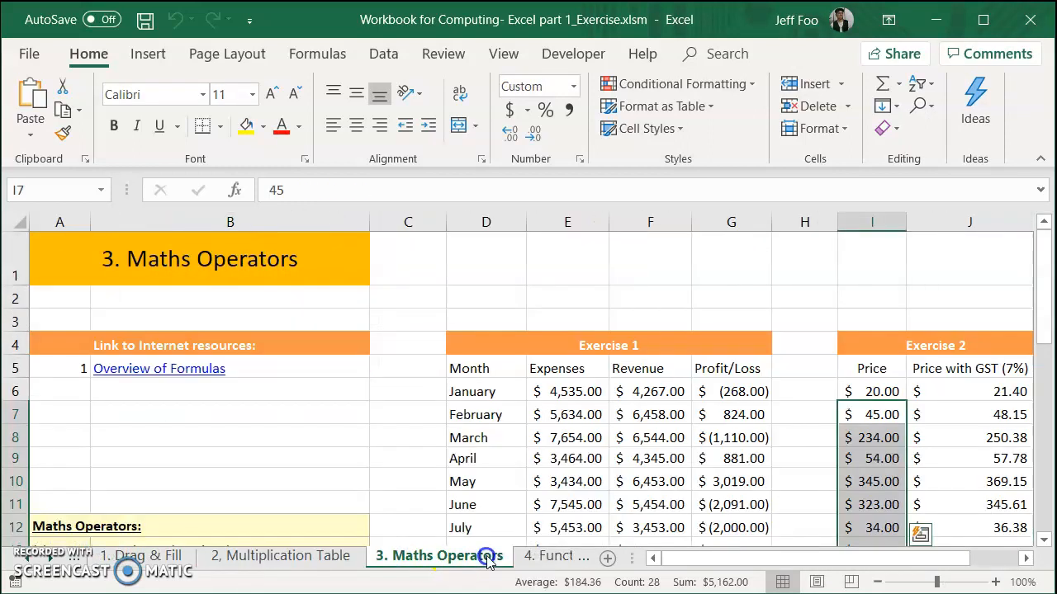
pyautogui.click(399, 555)
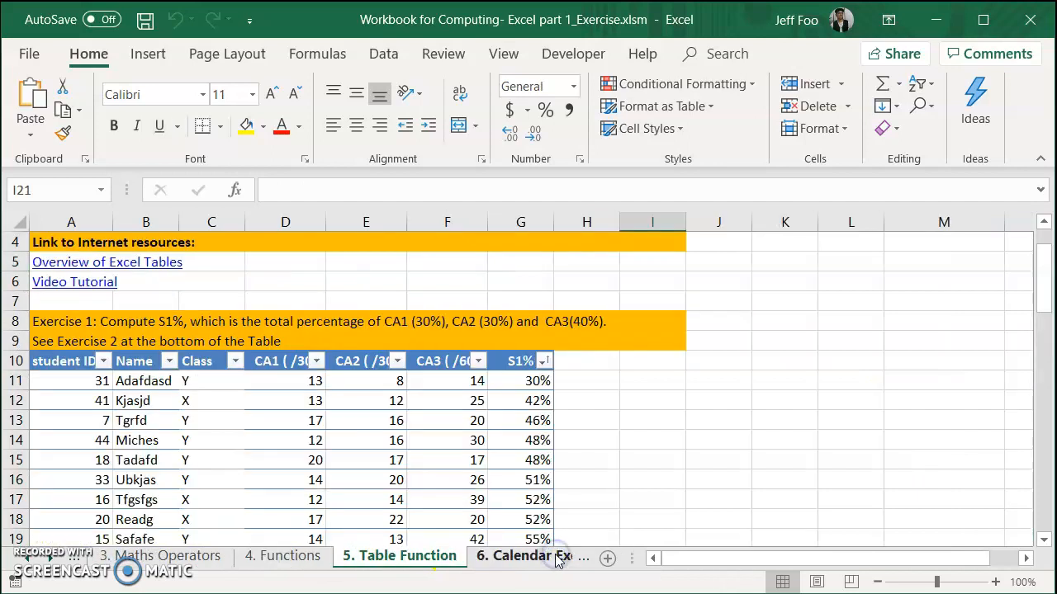
pyautogui.click(452, 555)
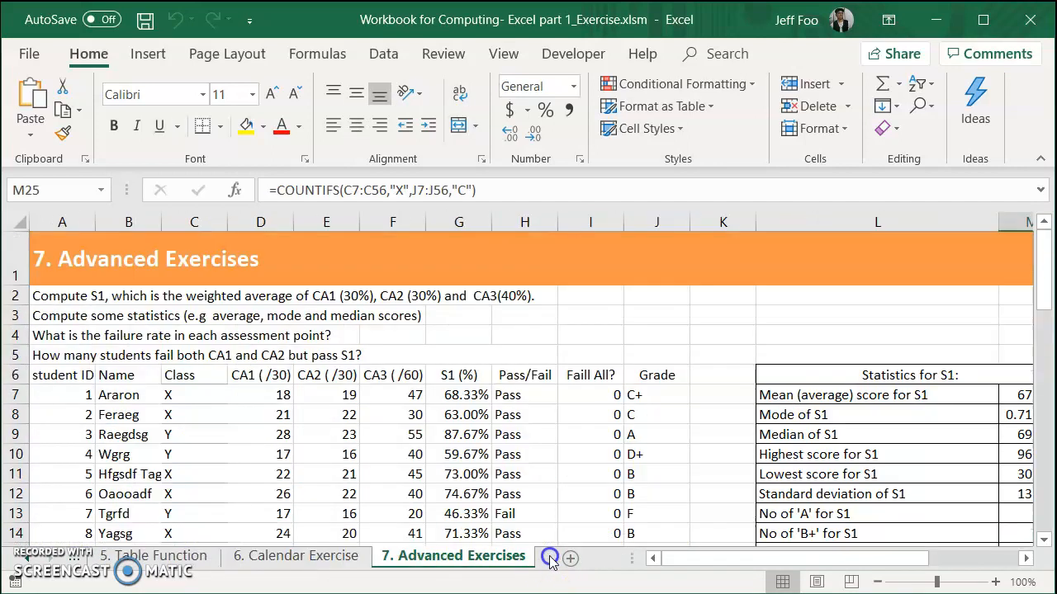
pyautogui.scroll(-3)
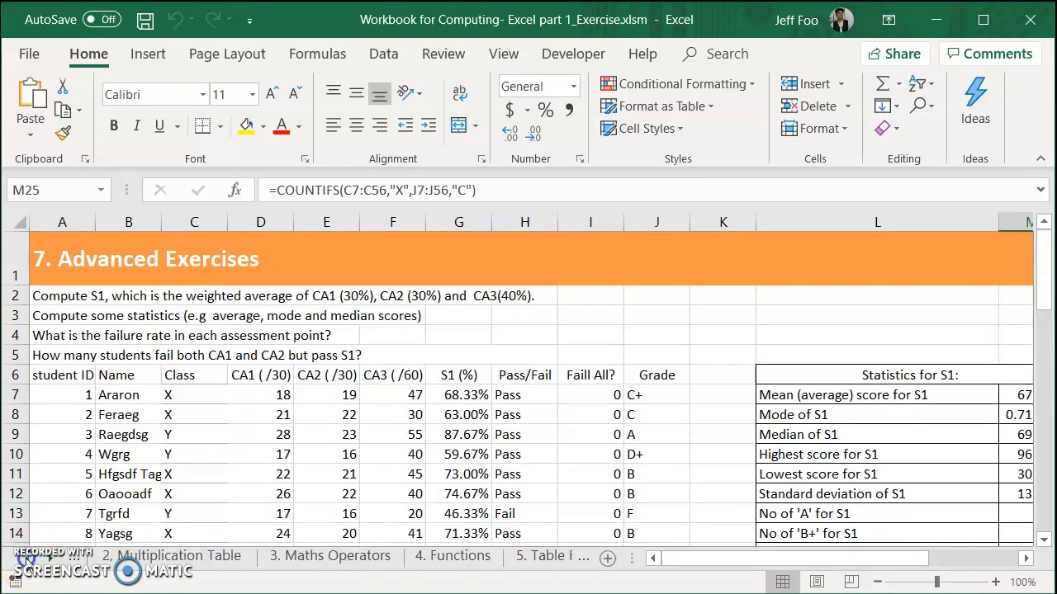
pyautogui.click(124, 554)
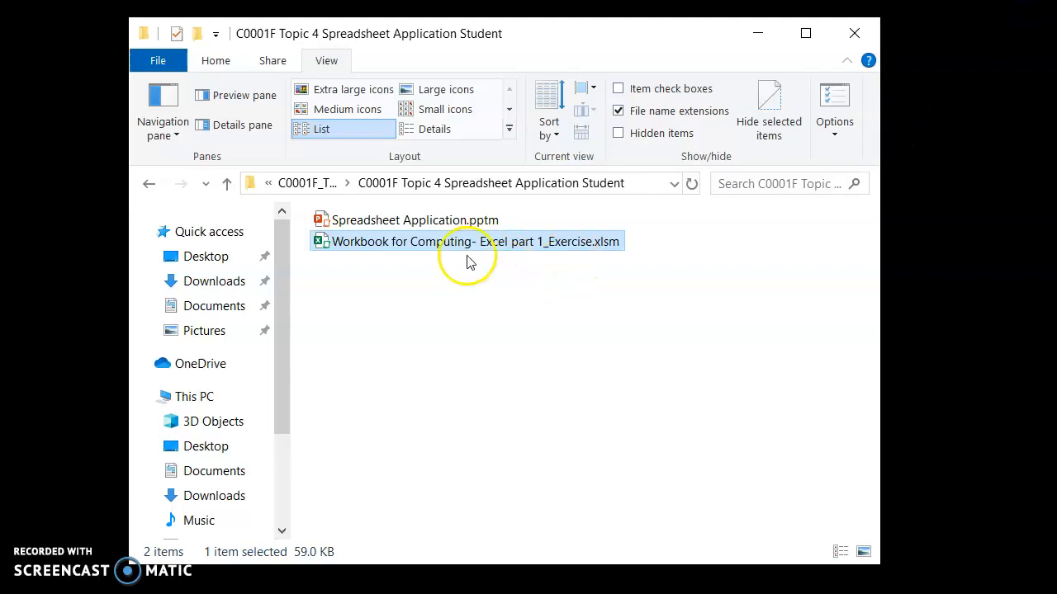
pyautogui.moveTo(379, 248)
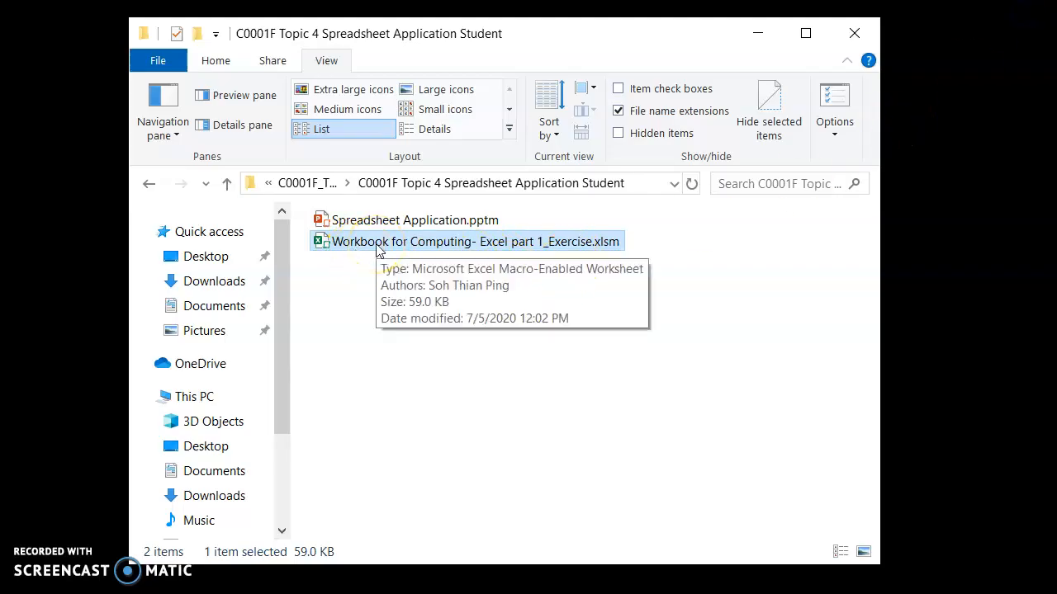
pyautogui.moveTo(482, 404)
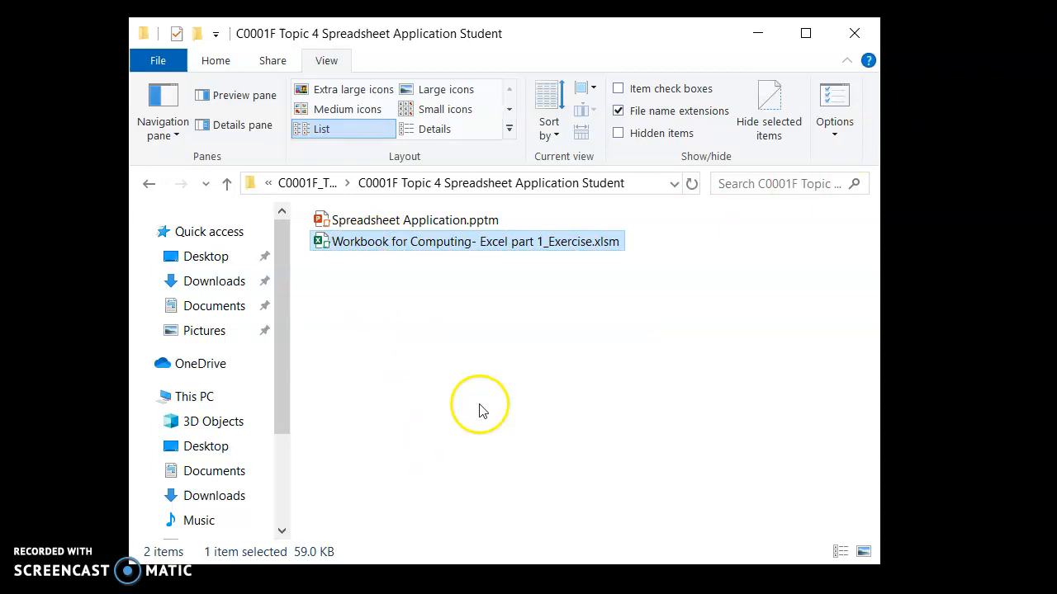
pyautogui.moveTo(469, 266)
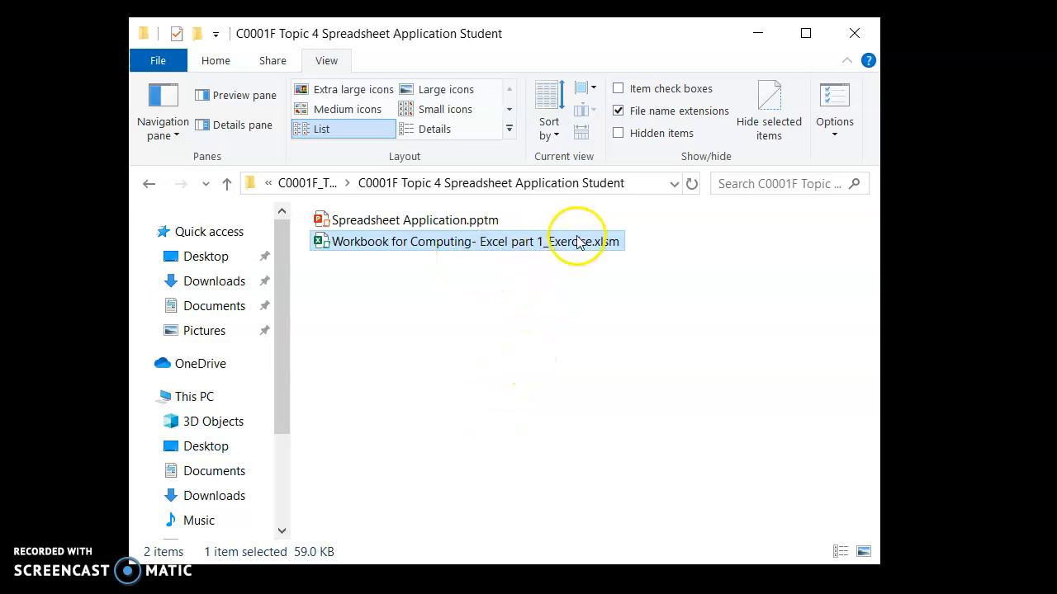
pyautogui.moveTo(598, 241)
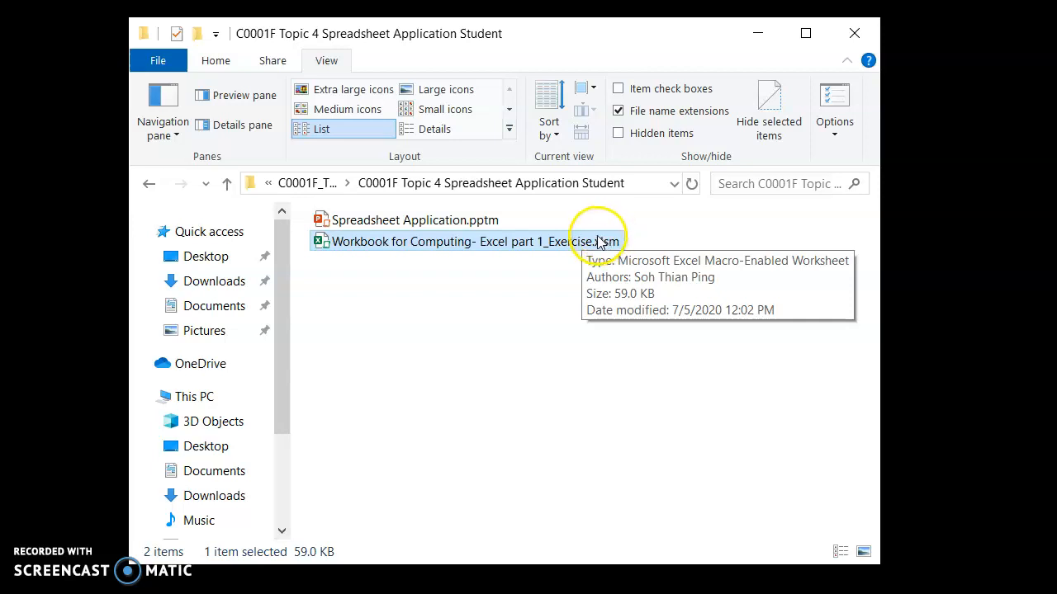
pyautogui.moveTo(586, 246)
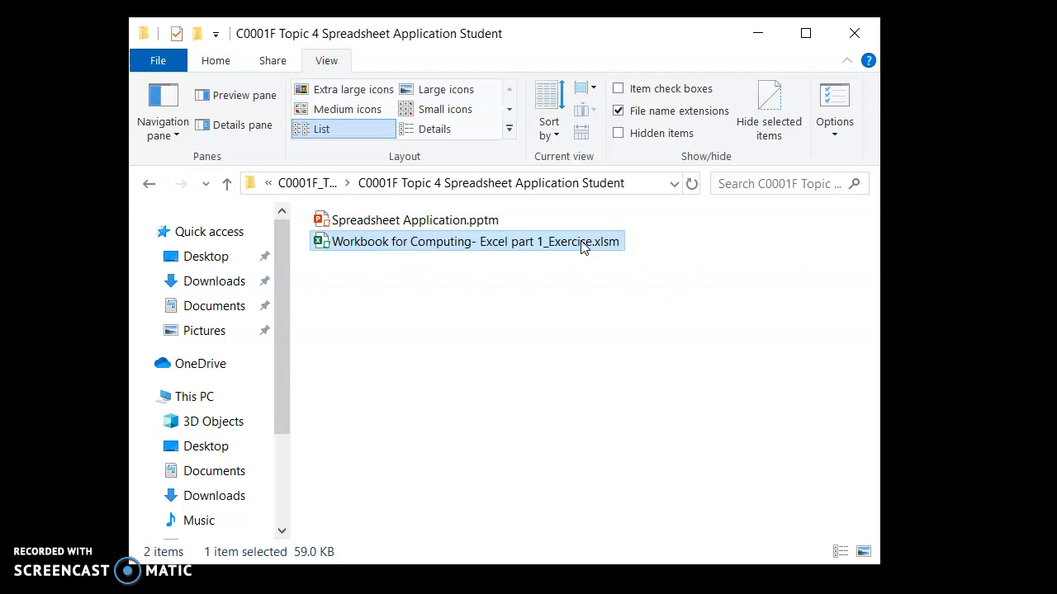
pyautogui.moveTo(553, 322)
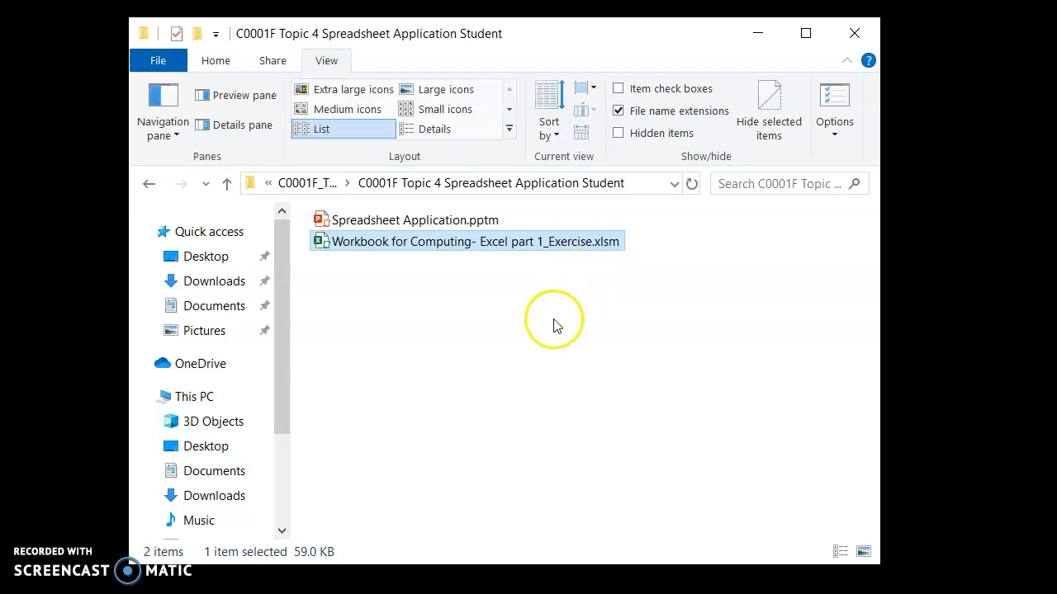
pyautogui.moveTo(591, 360)
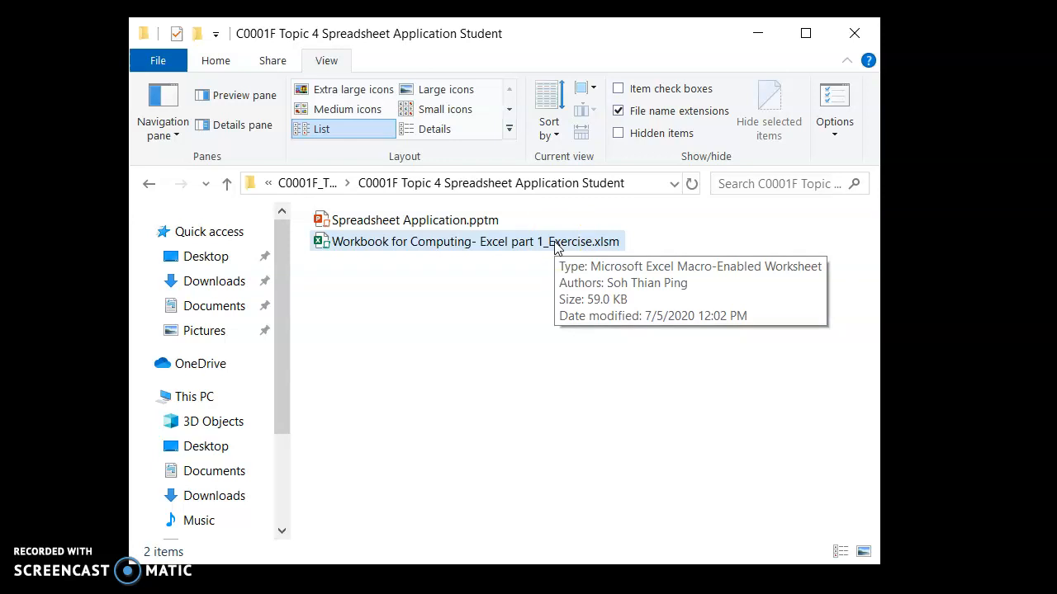
pyautogui.moveTo(608, 251)
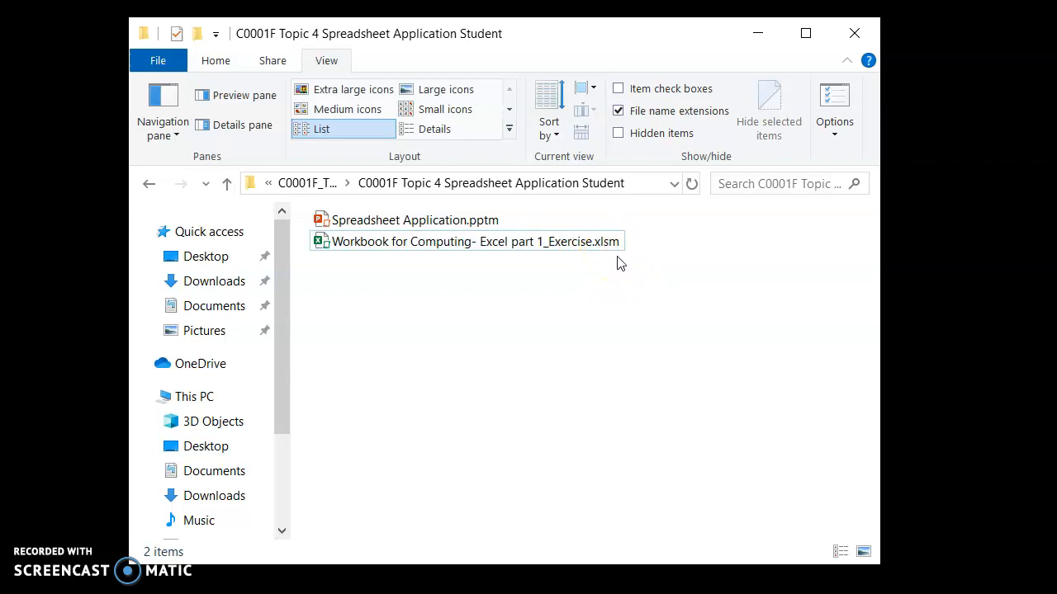
pyautogui.moveTo(619, 241)
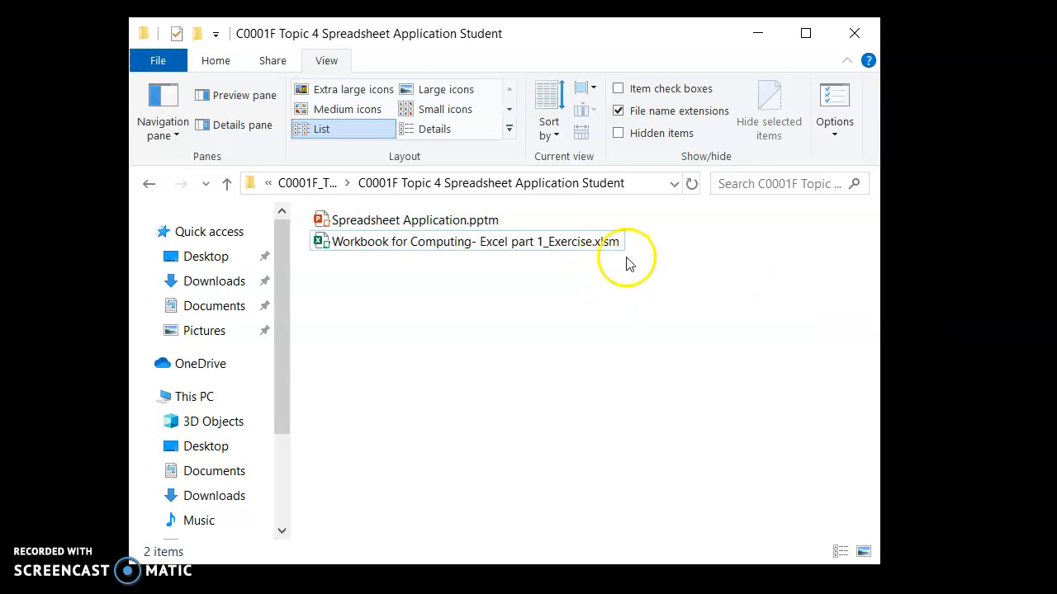
pyautogui.moveTo(635, 317)
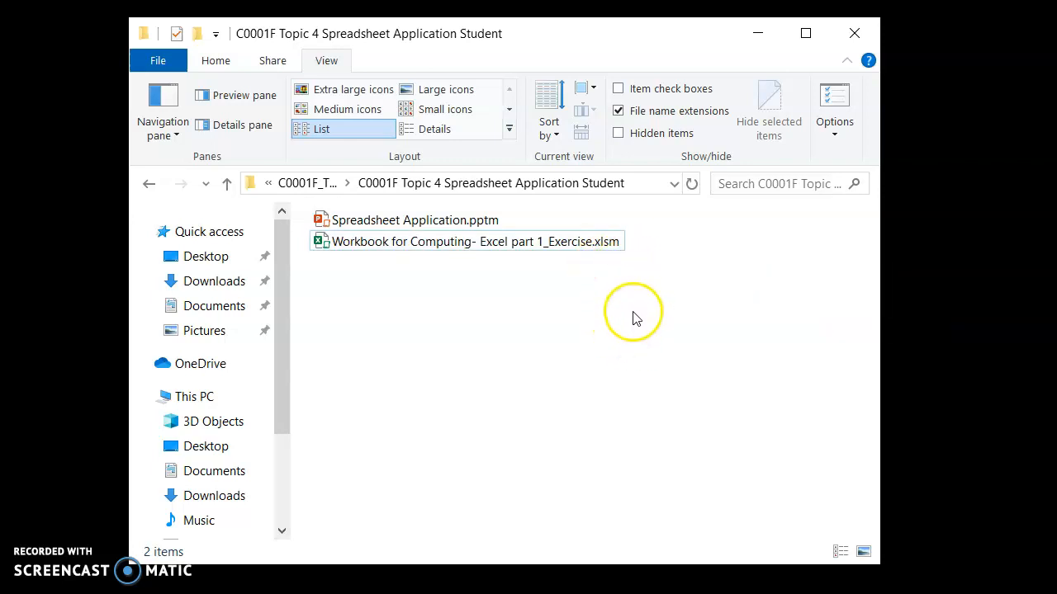
pyautogui.moveTo(603, 264)
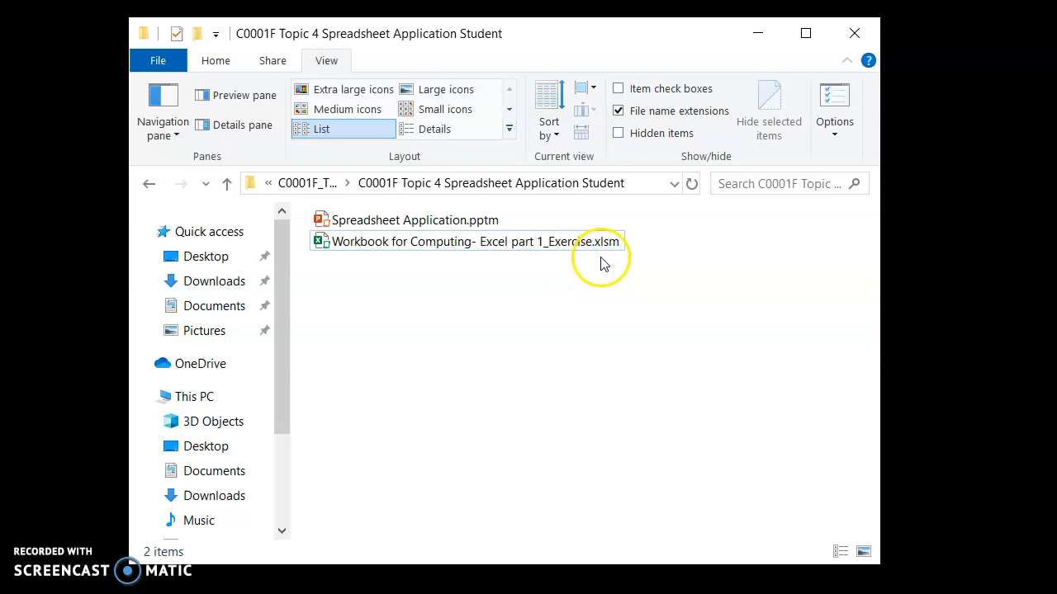
pyautogui.moveTo(609, 284)
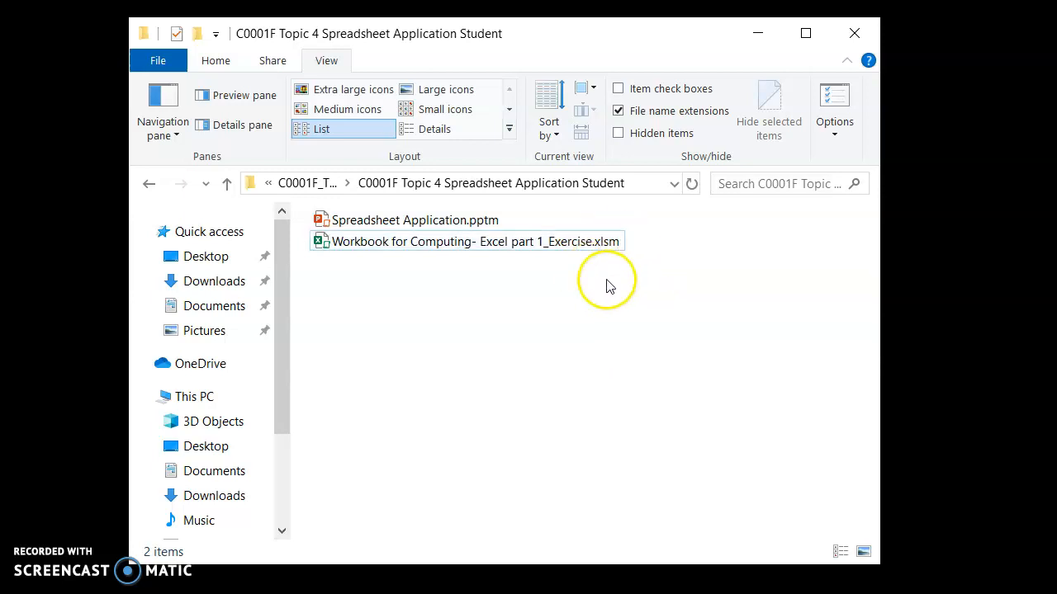
pyautogui.moveTo(558, 66)
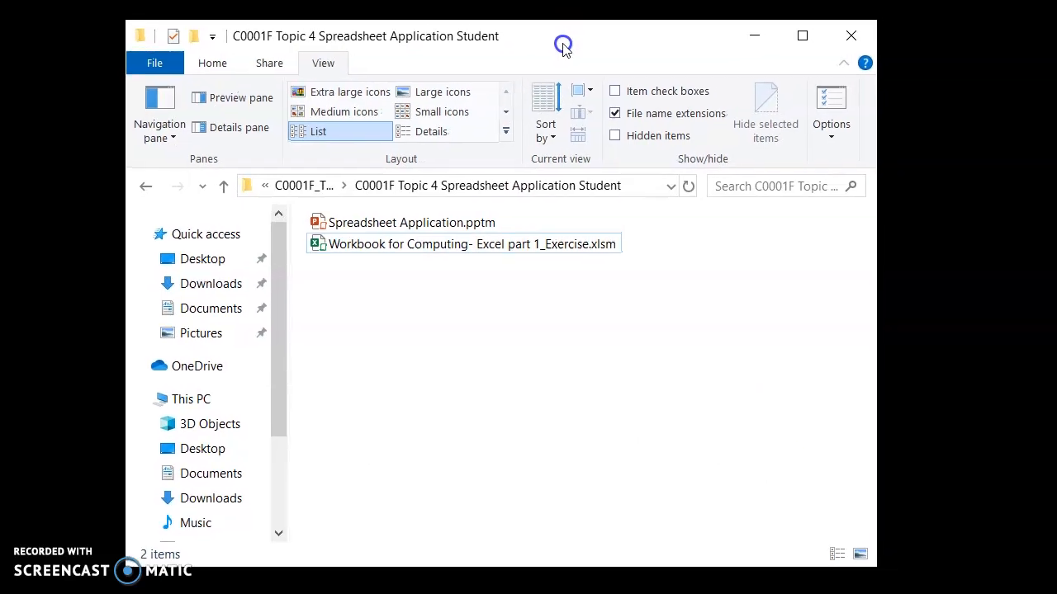
# Toggle file name extensions in the View options and select the macro-enabled .xlsm workbook
pyautogui.click(211, 64)
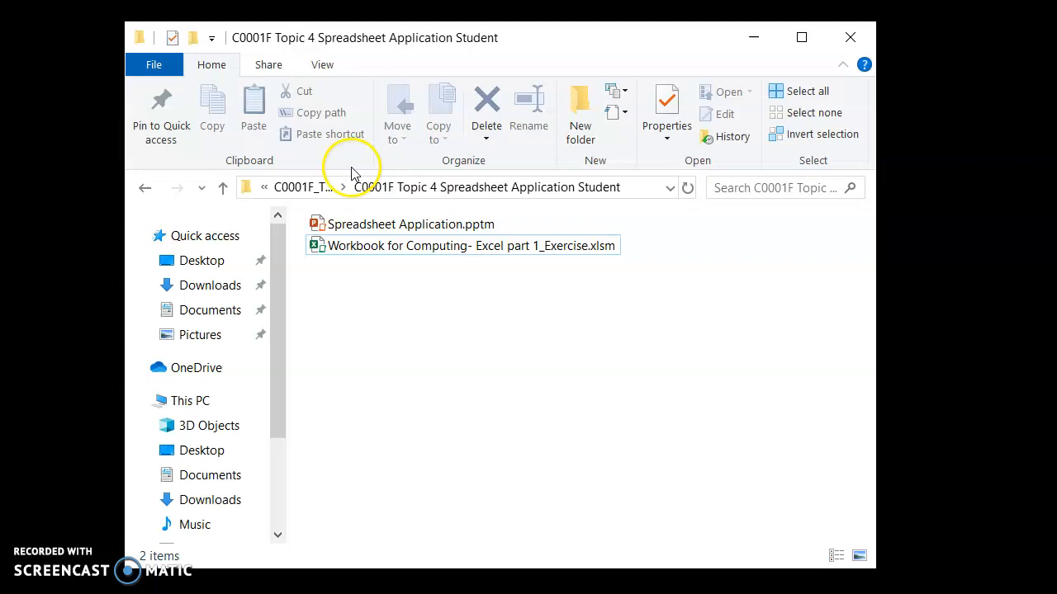
pyautogui.moveTo(250, 64)
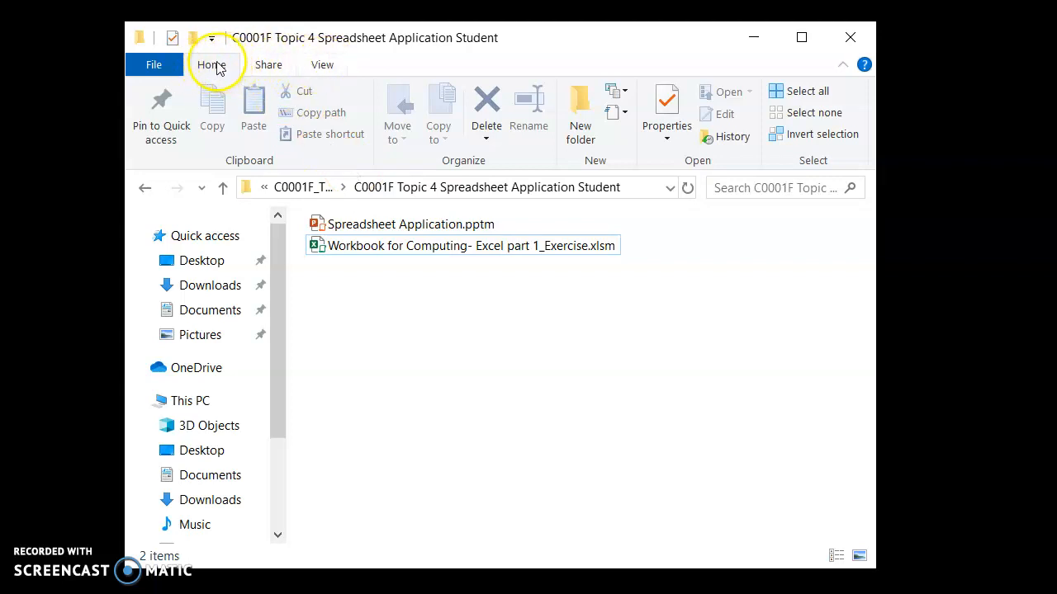
pyautogui.click(322, 65)
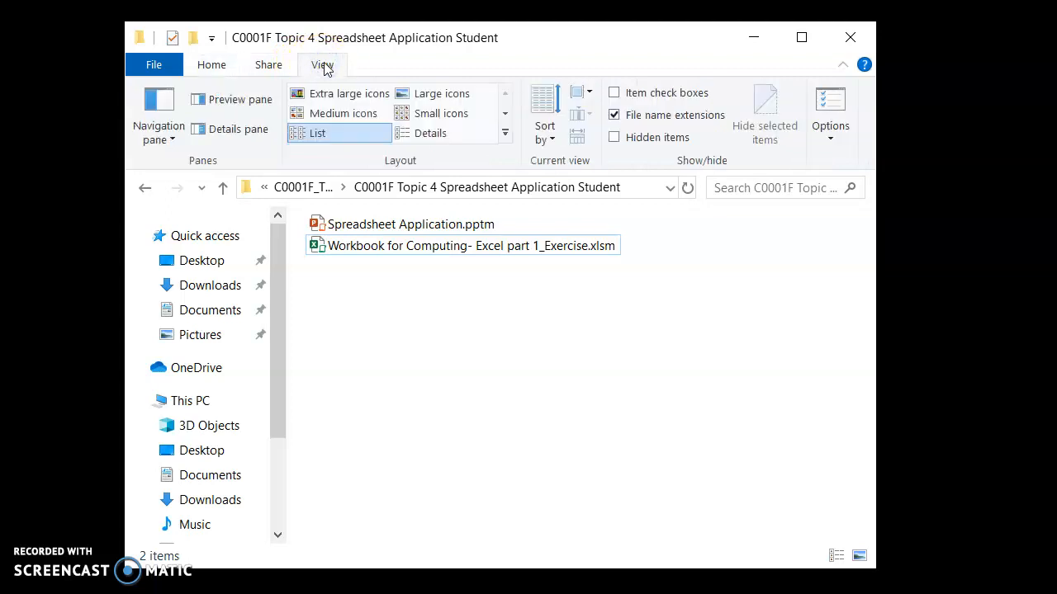
pyautogui.moveTo(609, 90)
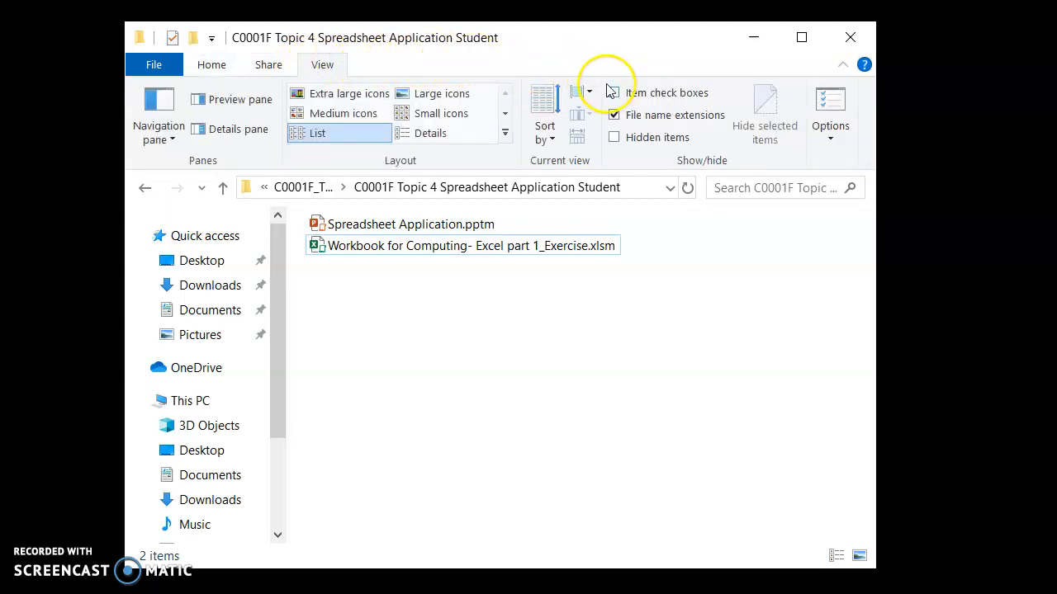
pyautogui.click(614, 115)
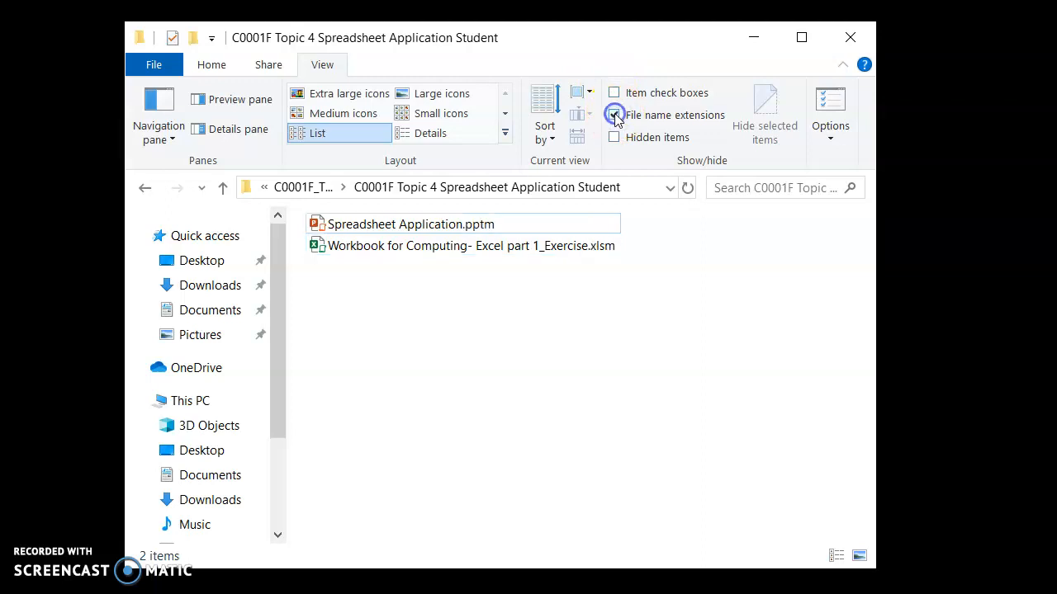
pyautogui.click(614, 116)
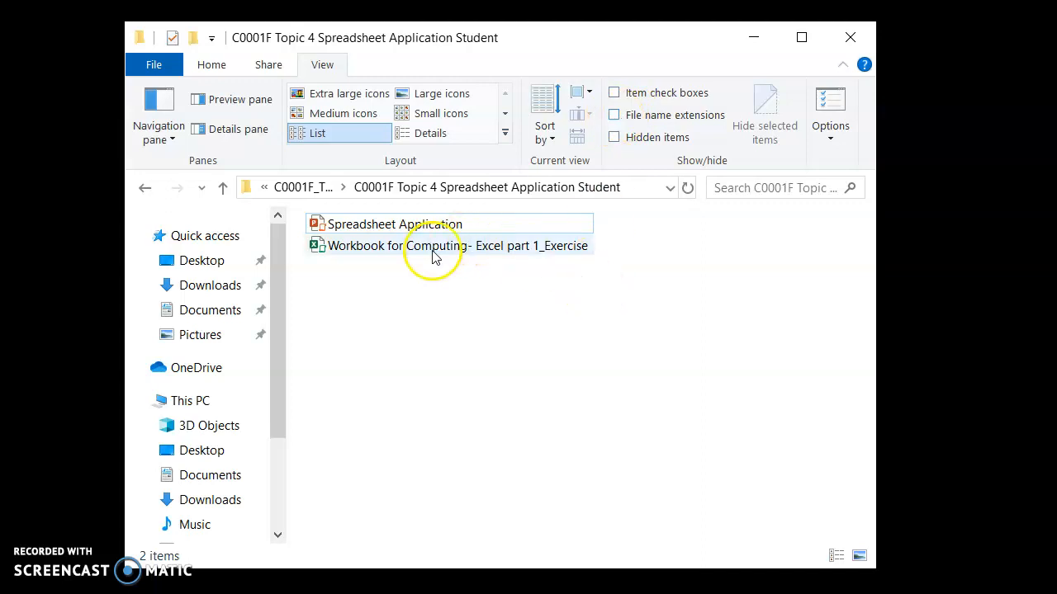
pyautogui.moveTo(621, 195)
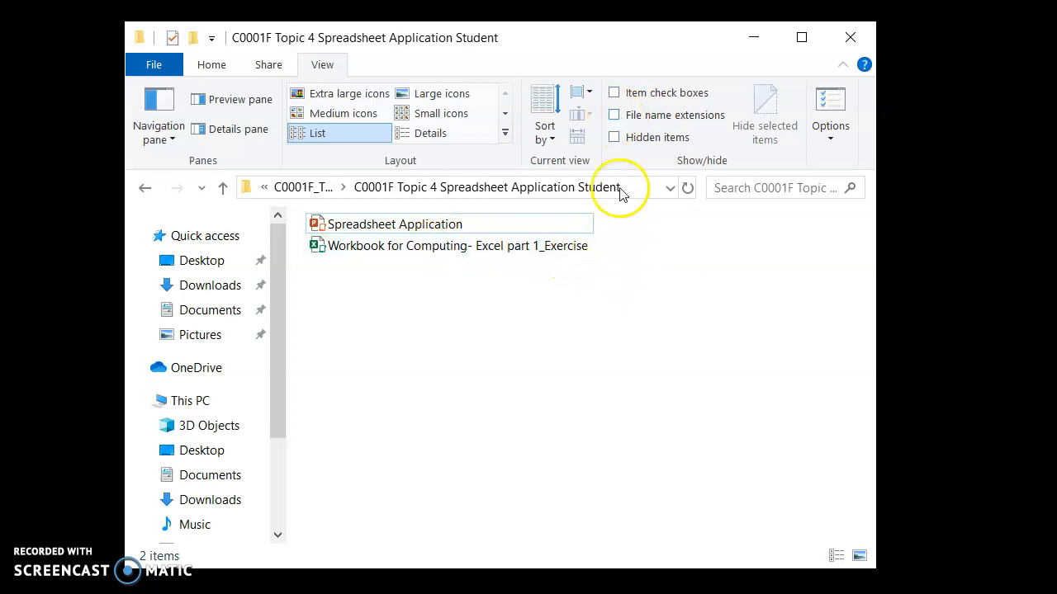
pyautogui.moveTo(614, 115)
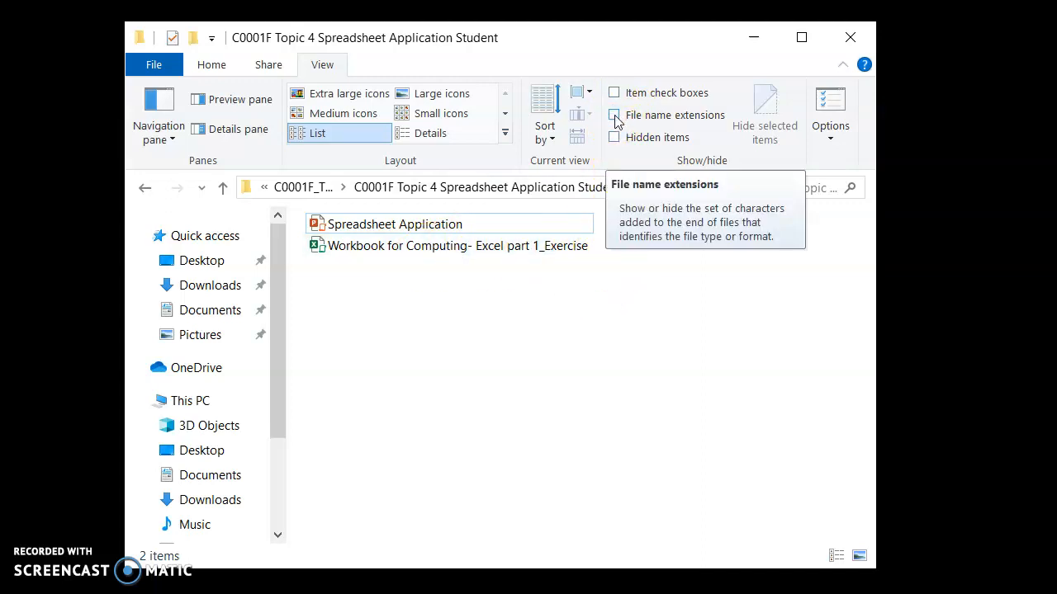
pyautogui.click(615, 115)
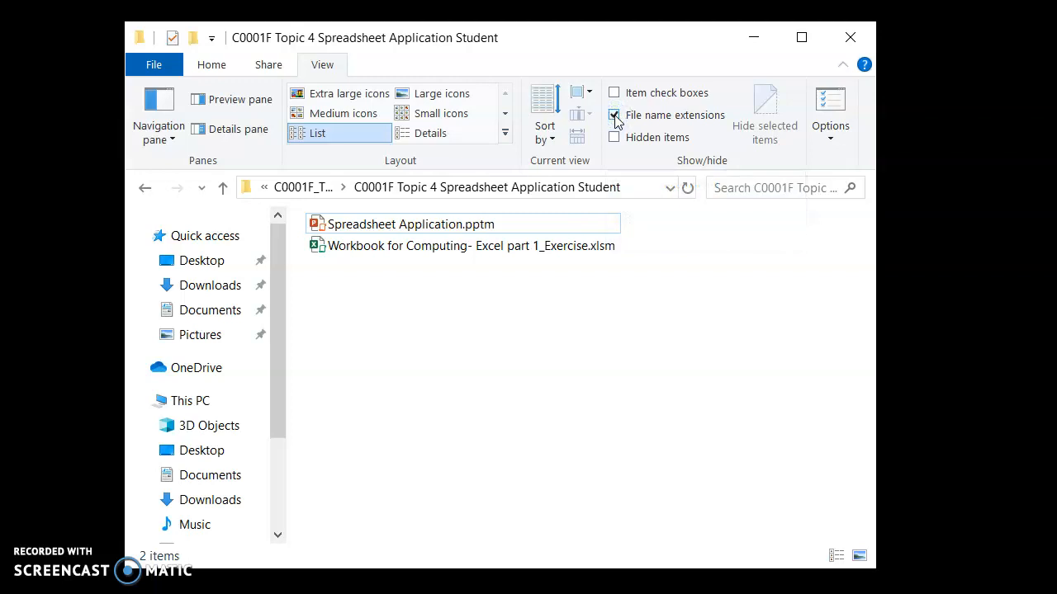
pyautogui.click(614, 116)
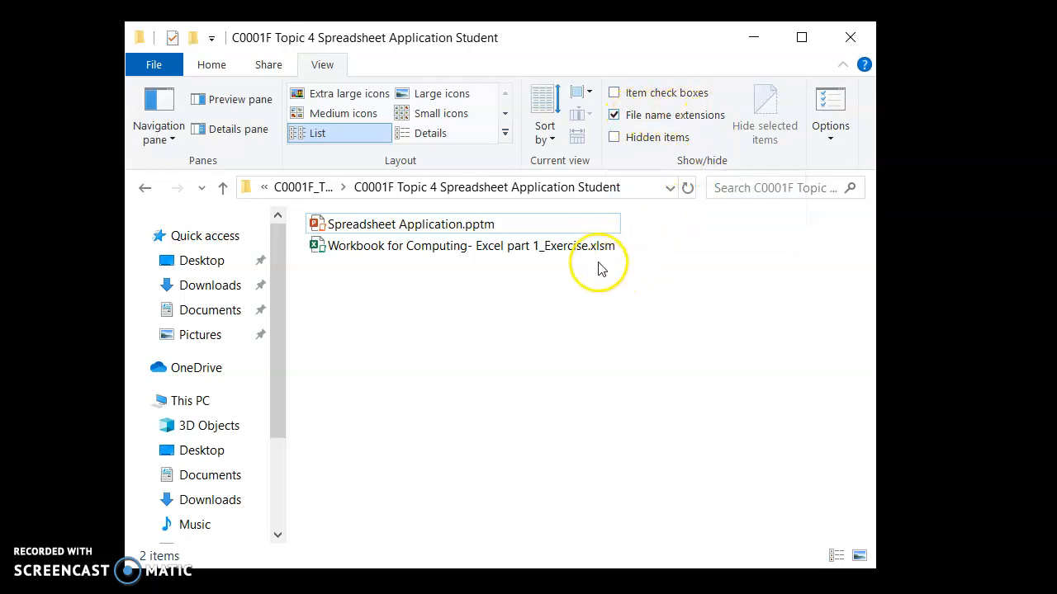
pyautogui.moveTo(624, 262)
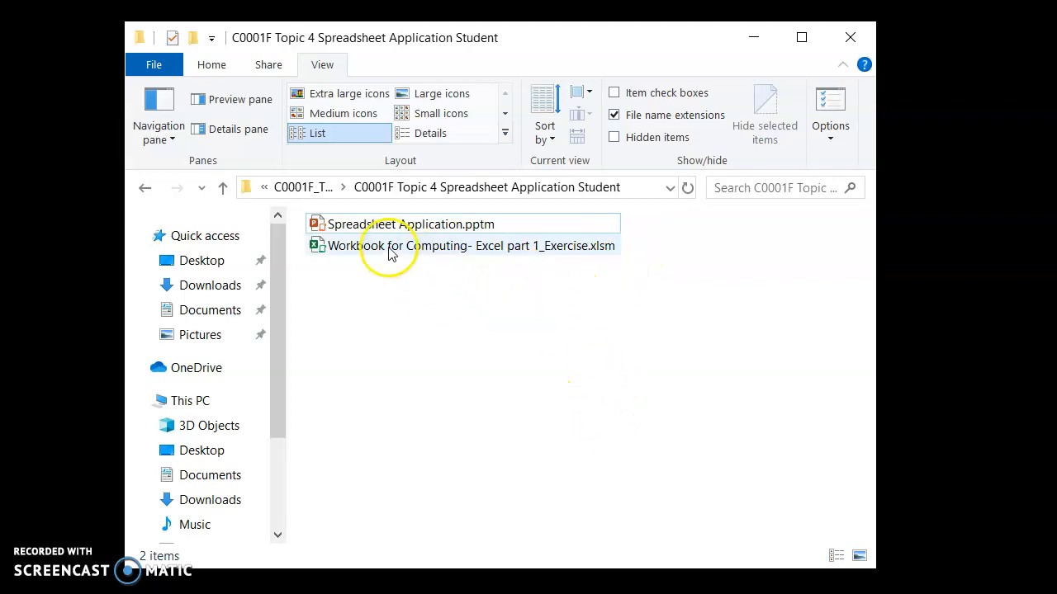
pyautogui.click(400, 245)
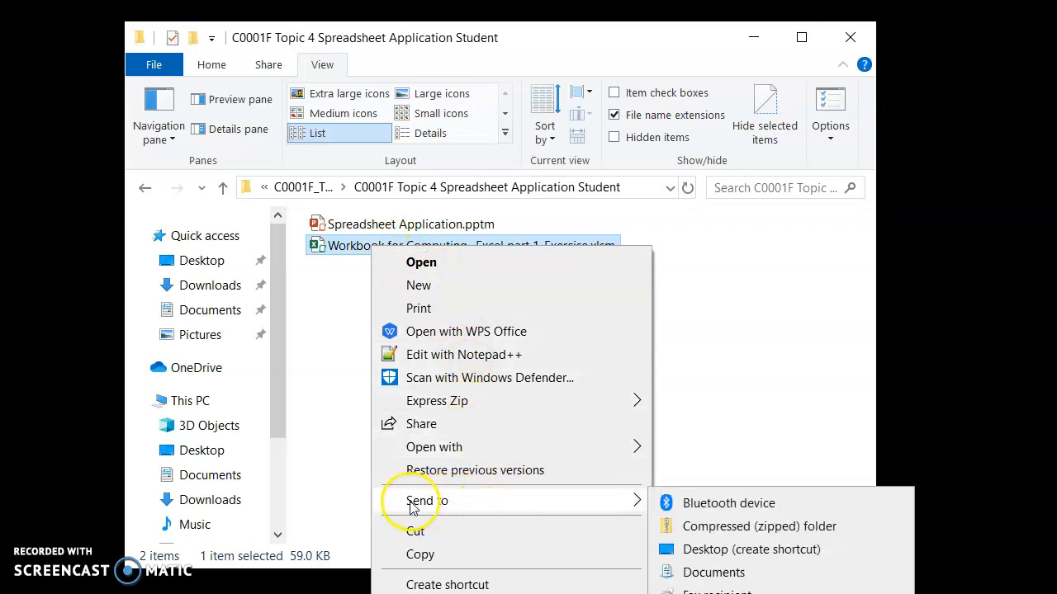
pyautogui.moveTo(476, 503)
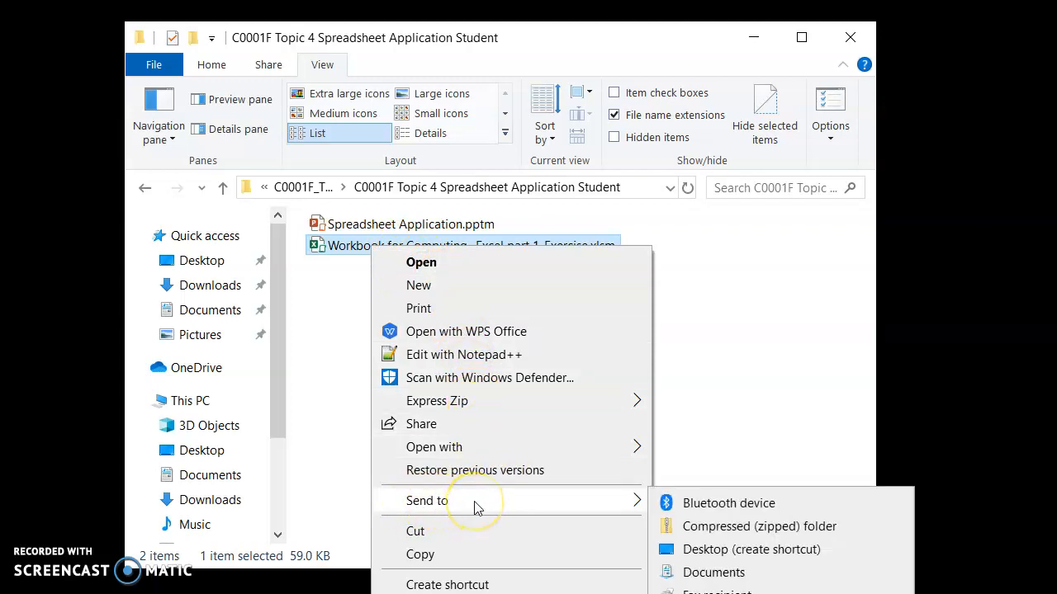
pyautogui.moveTo(476, 505)
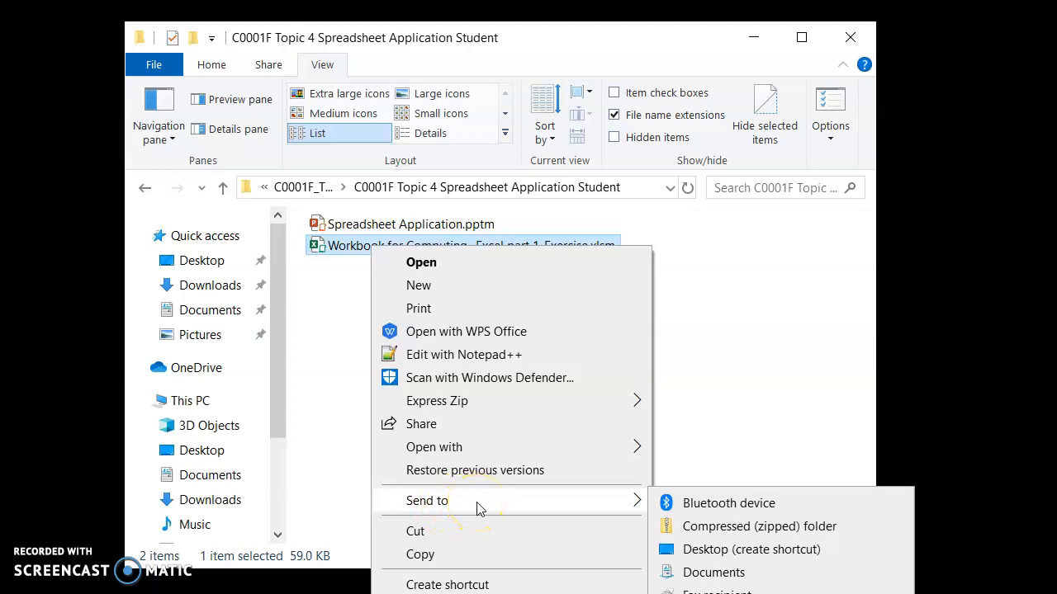
pyautogui.moveTo(578, 505)
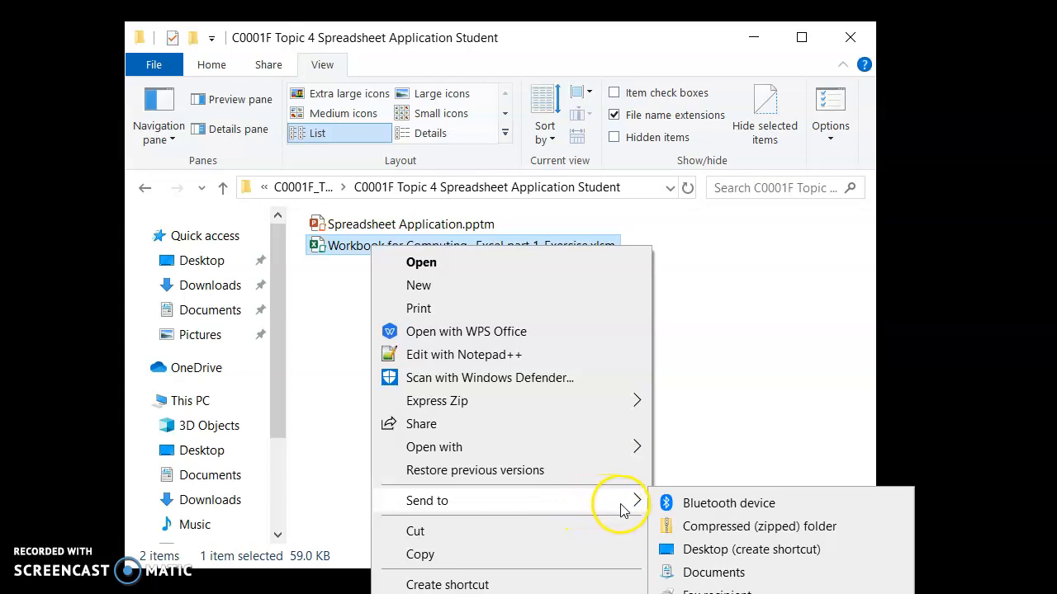
pyautogui.moveTo(808, 532)
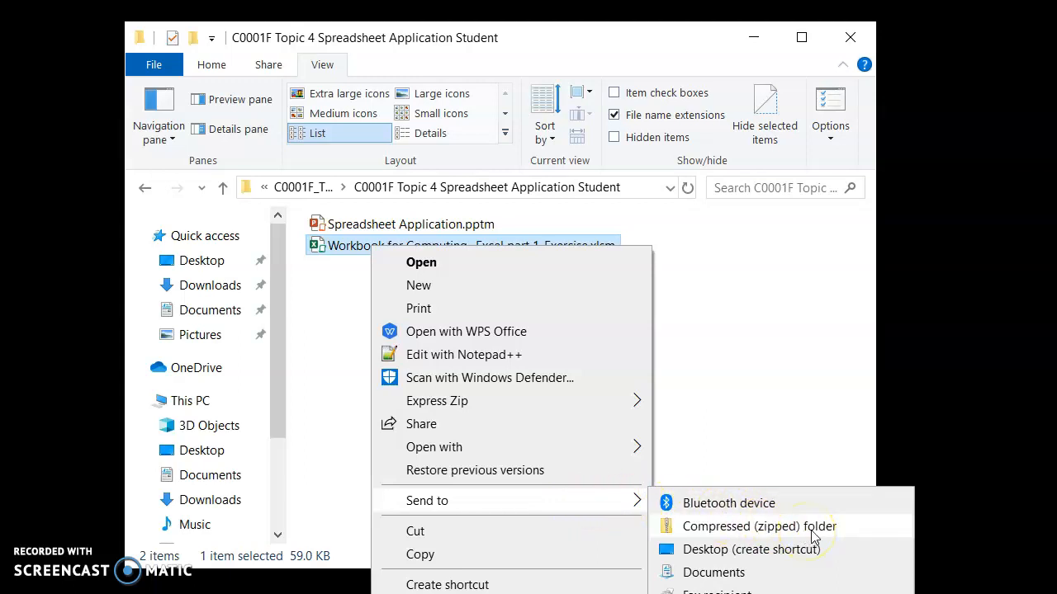
pyautogui.moveTo(855, 536)
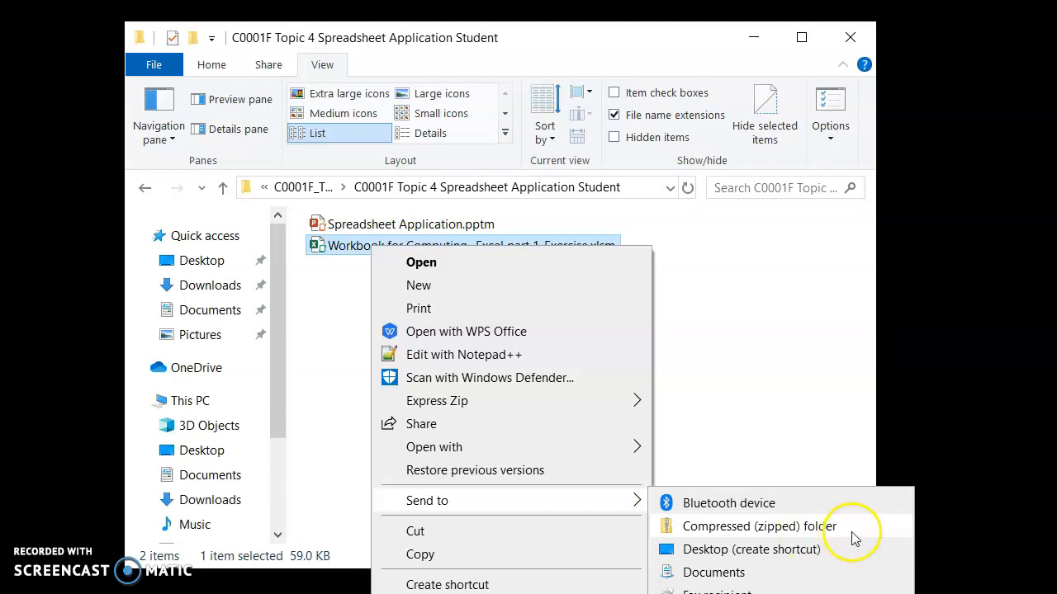
pyautogui.moveTo(842, 528)
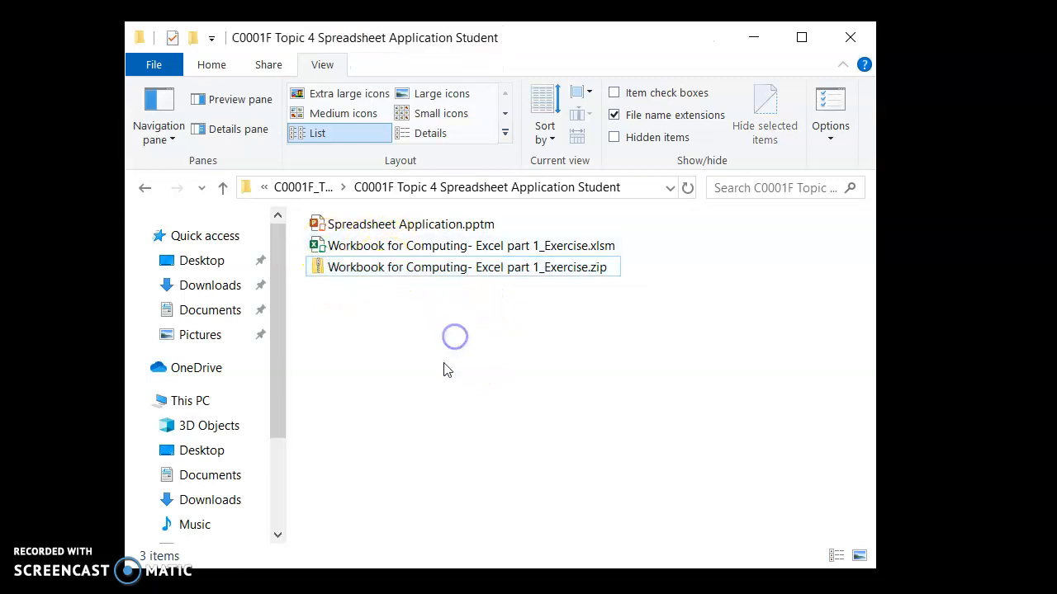
pyautogui.click(470, 244)
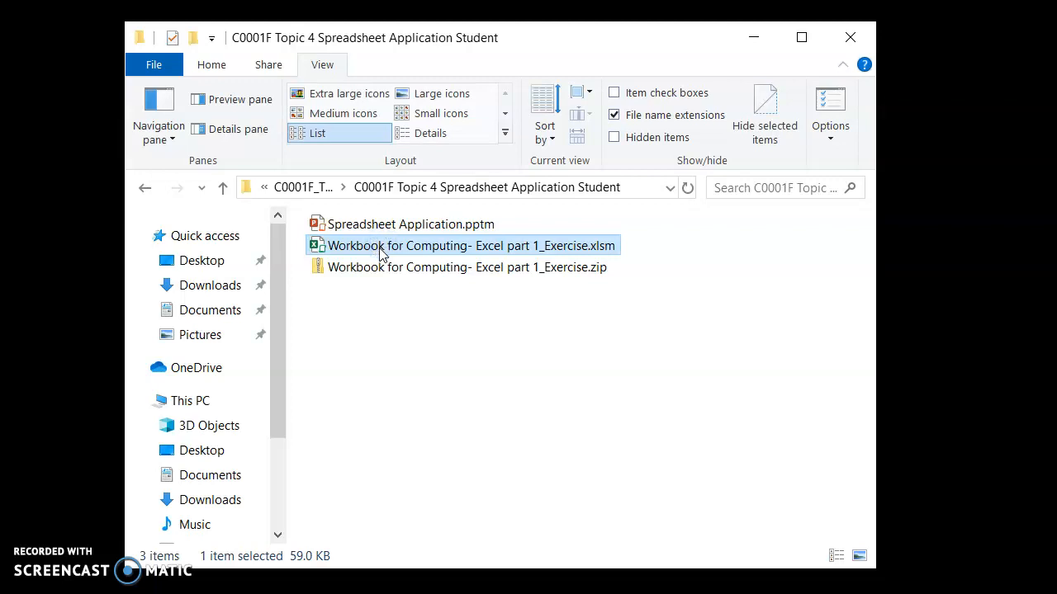
pyautogui.moveTo(383, 244)
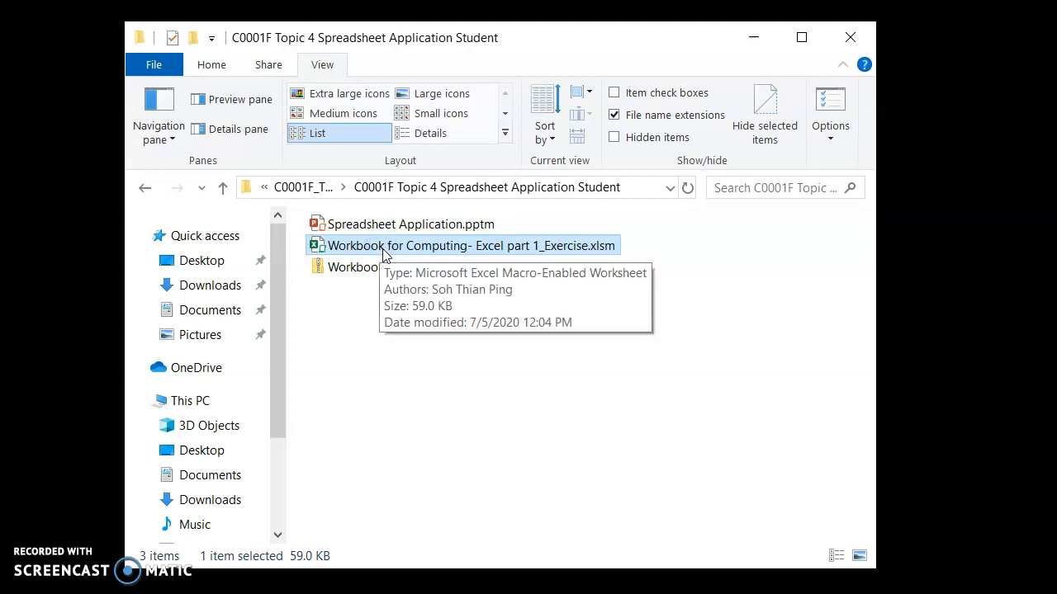
pyautogui.moveTo(468, 383)
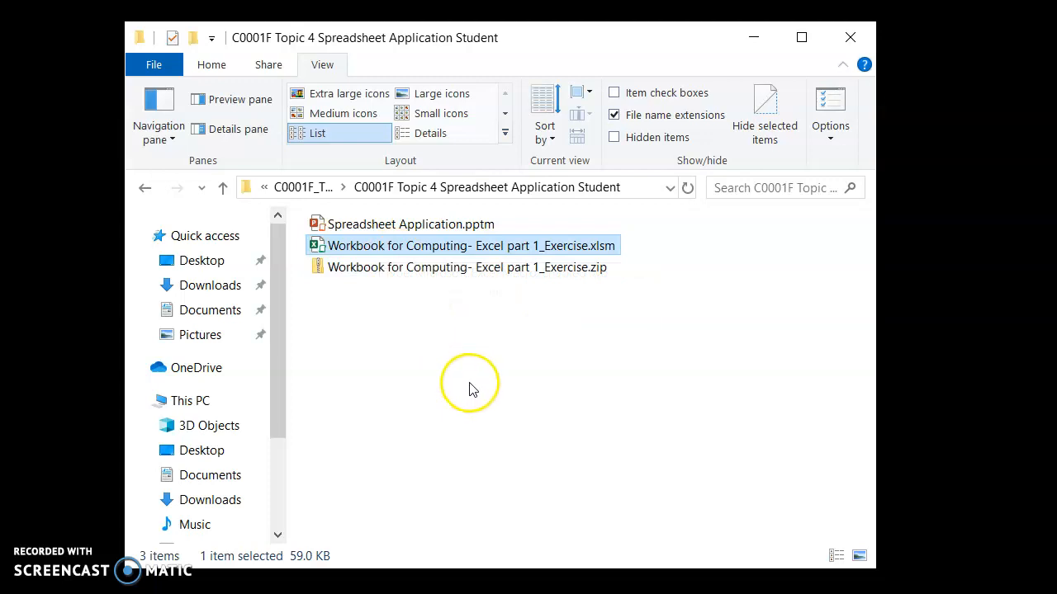
pyautogui.moveTo(487, 405)
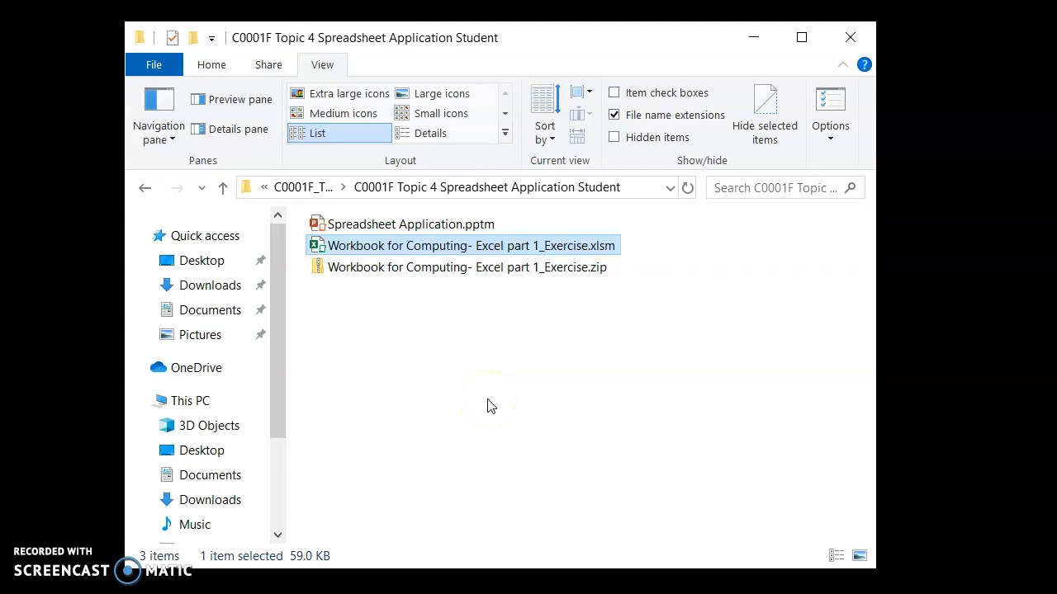
pyautogui.moveTo(416, 273)
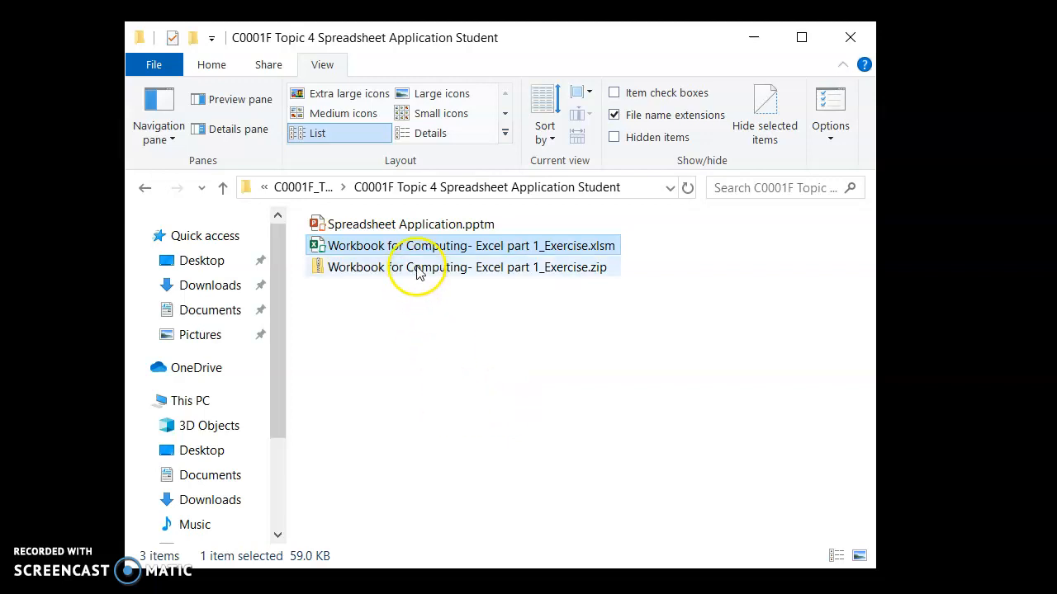
pyautogui.click(467, 267)
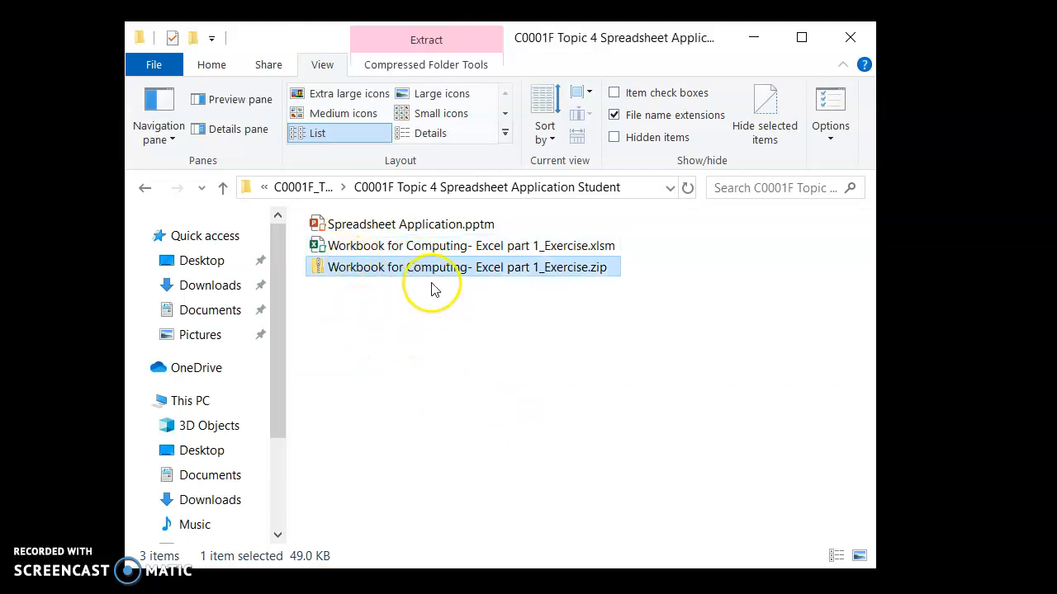
pyautogui.moveTo(529, 322)
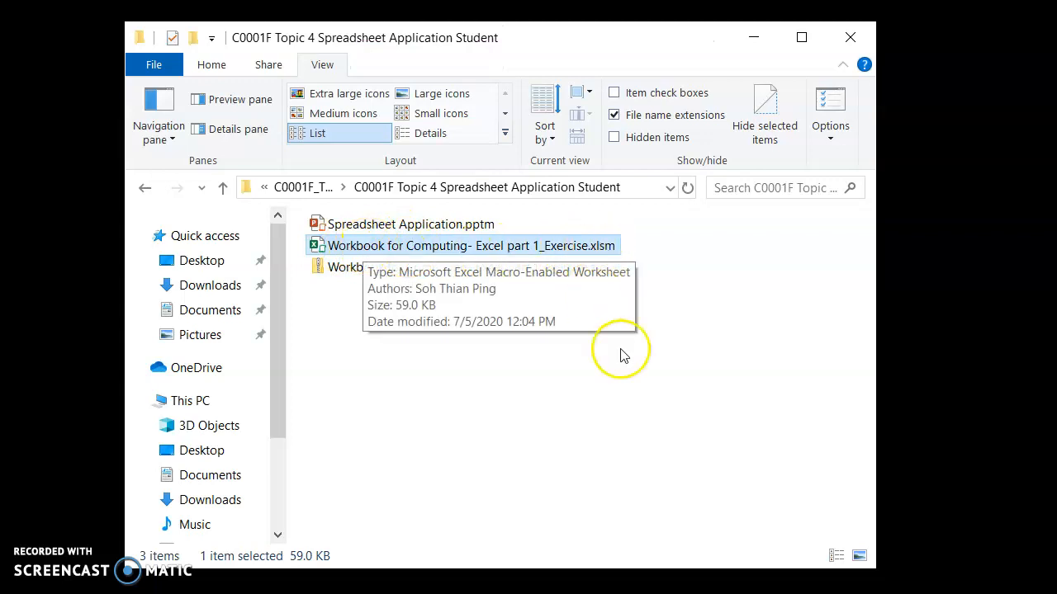
pyautogui.click(465, 268)
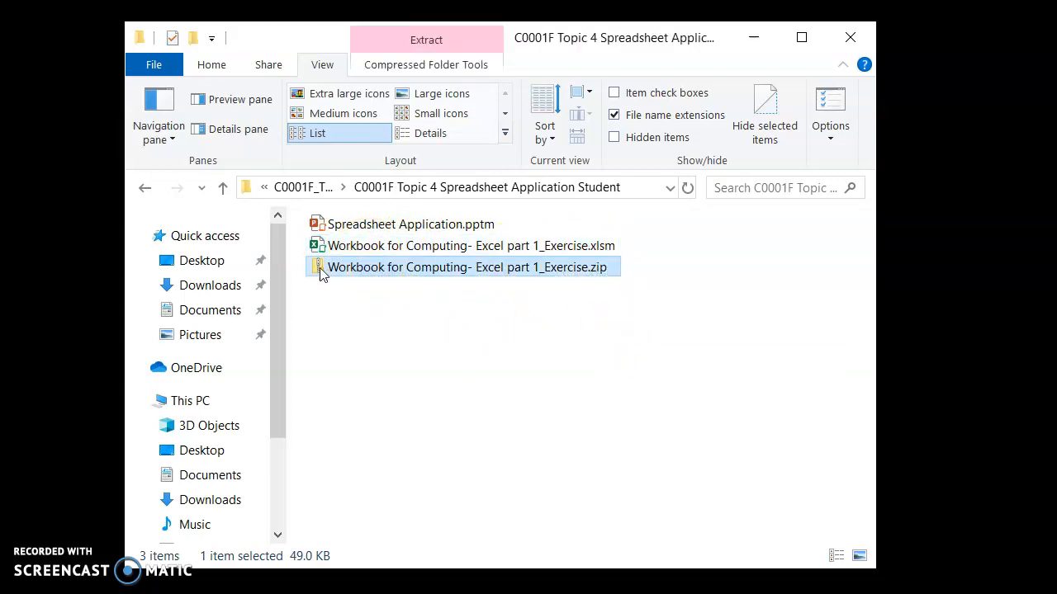